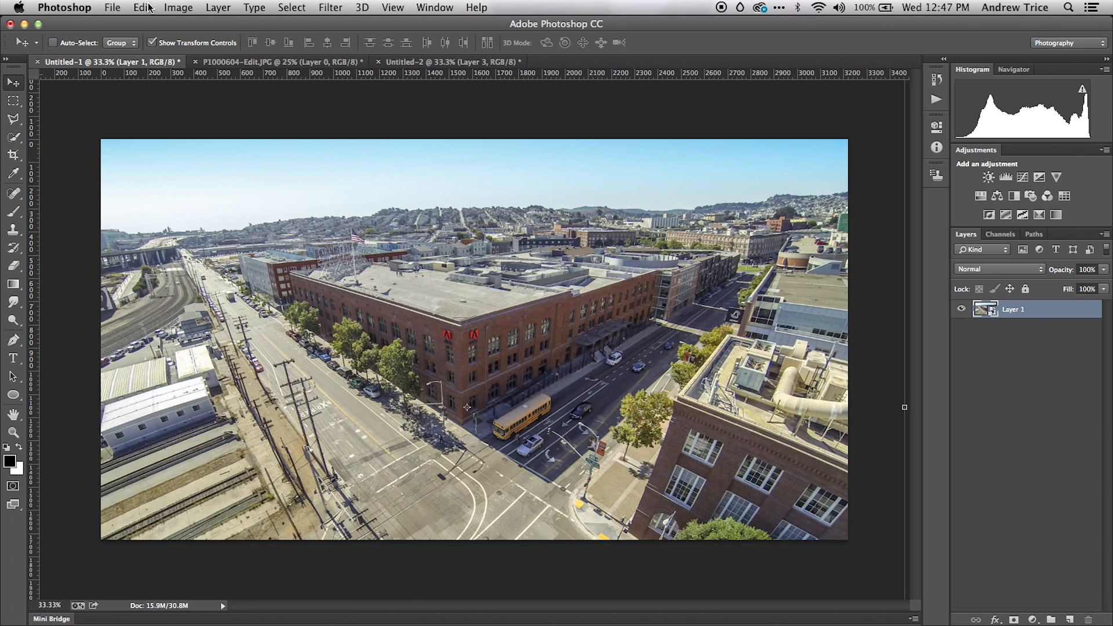
- Choose Perspective Warp from the Edit menu on Layer 1, entering Layout mode
click(141, 7)
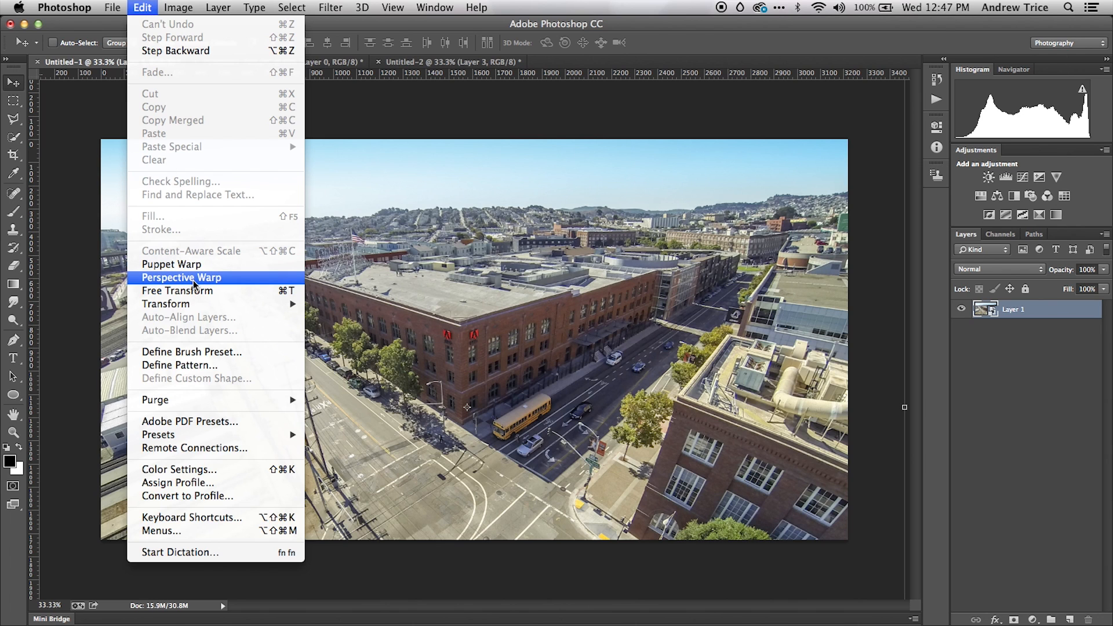
click(181, 278)
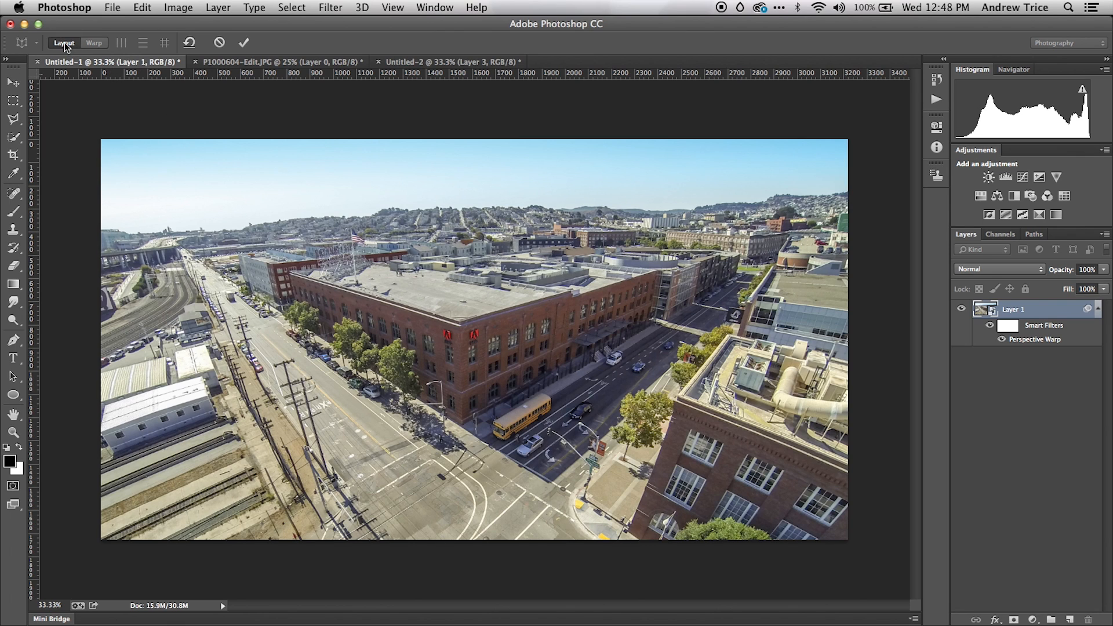
mouse_move(544, 257)
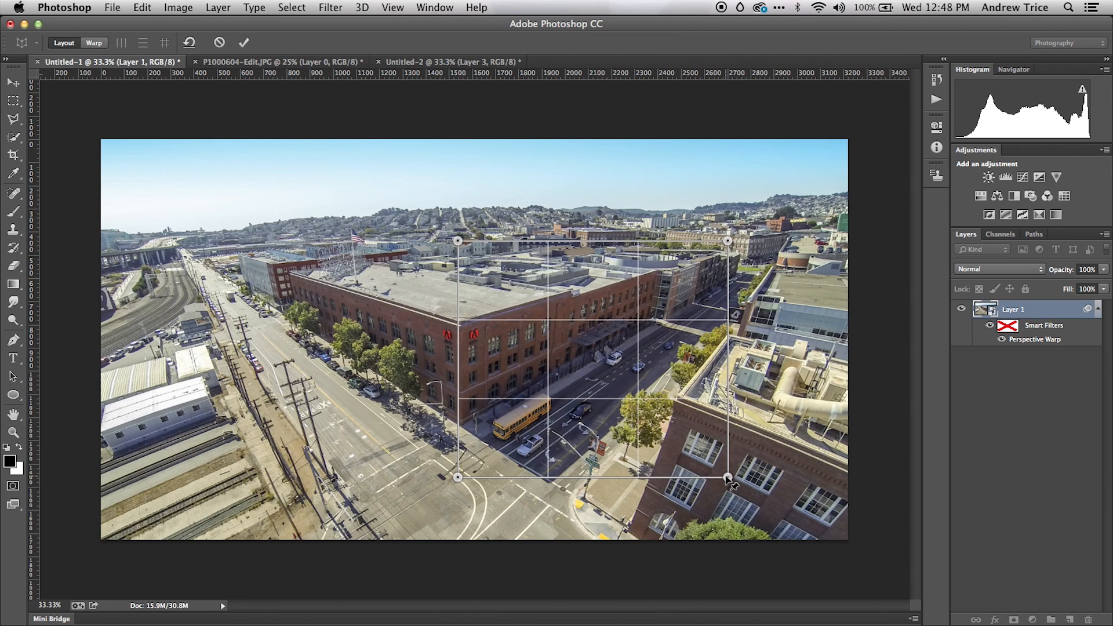
- Draw a plane over the right facade, dragging its corners to the building corner and street lines
drag(726, 478, 734, 444)
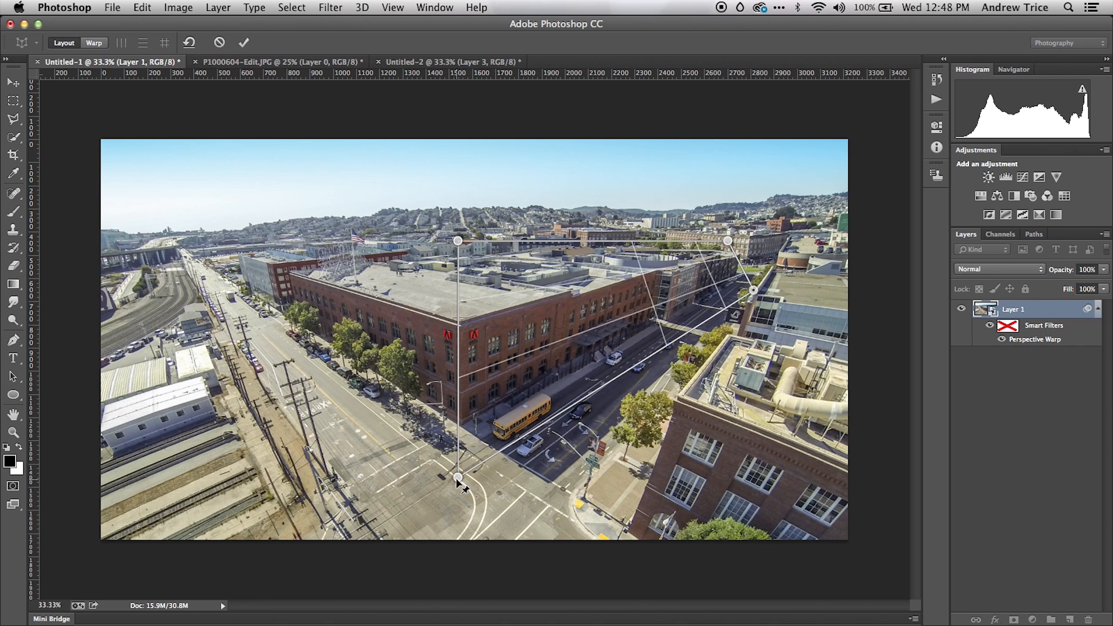
drag(458, 477, 464, 537)
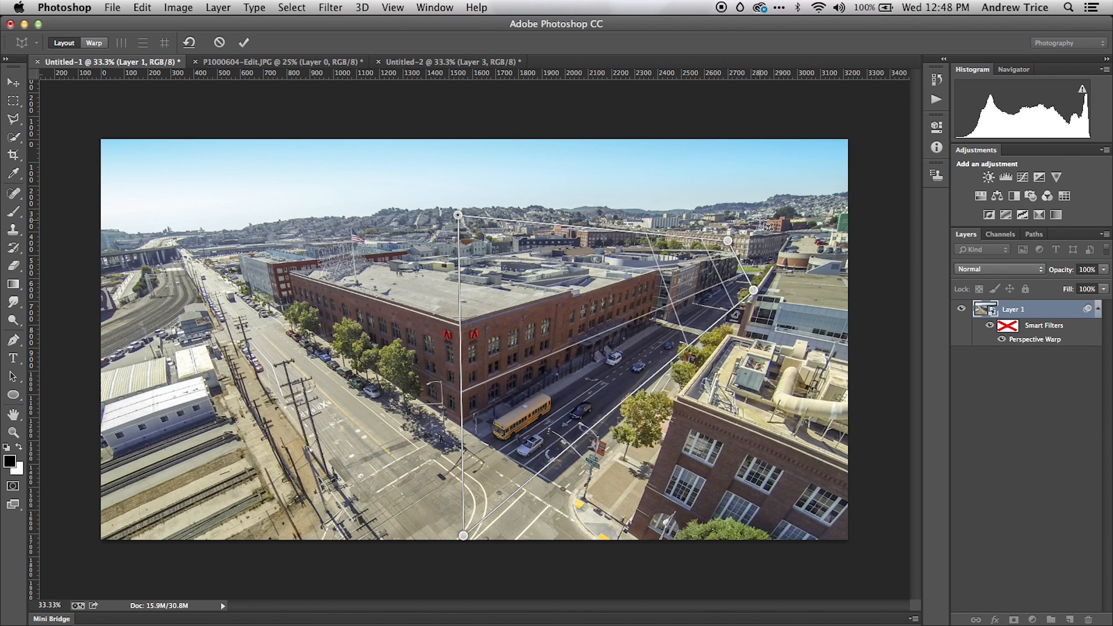
drag(727, 240, 749, 236)
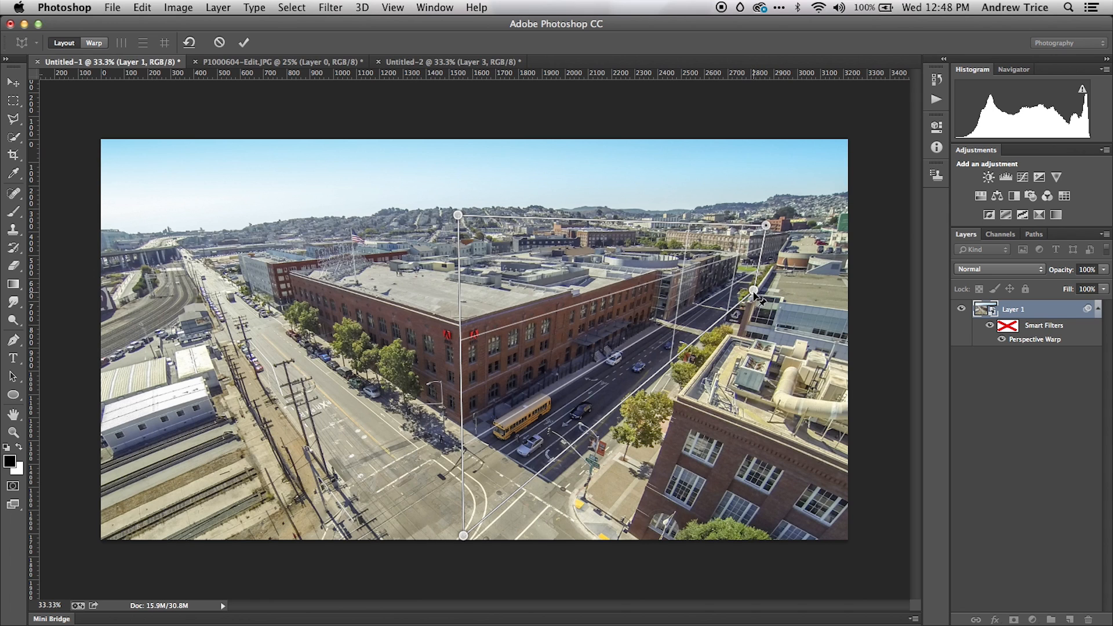
drag(756, 295, 731, 305)
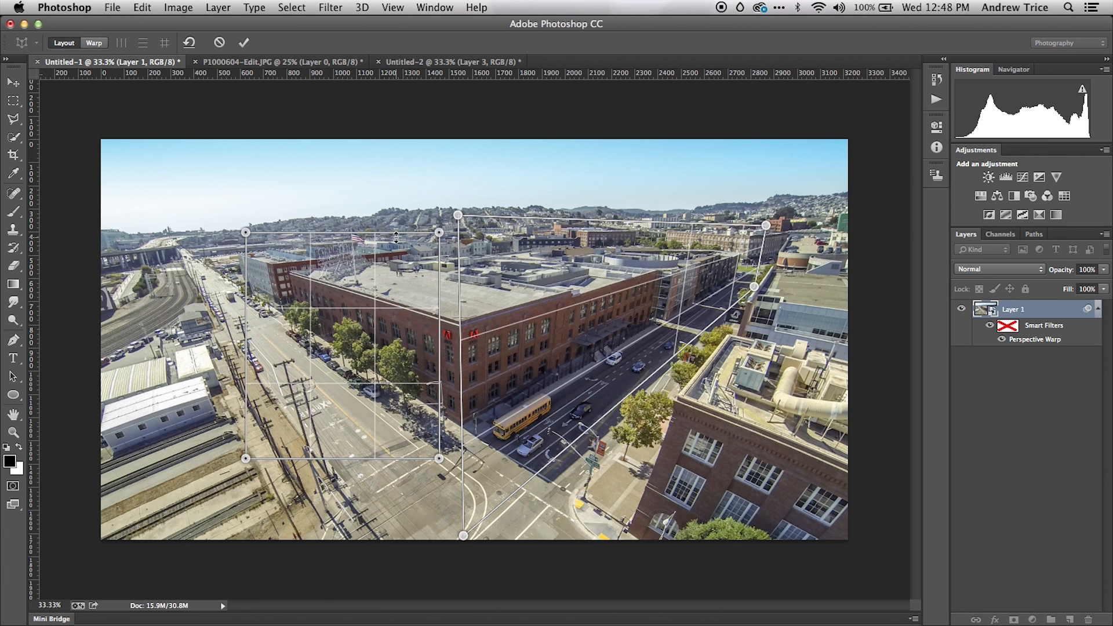
mouse_move(350, 317)
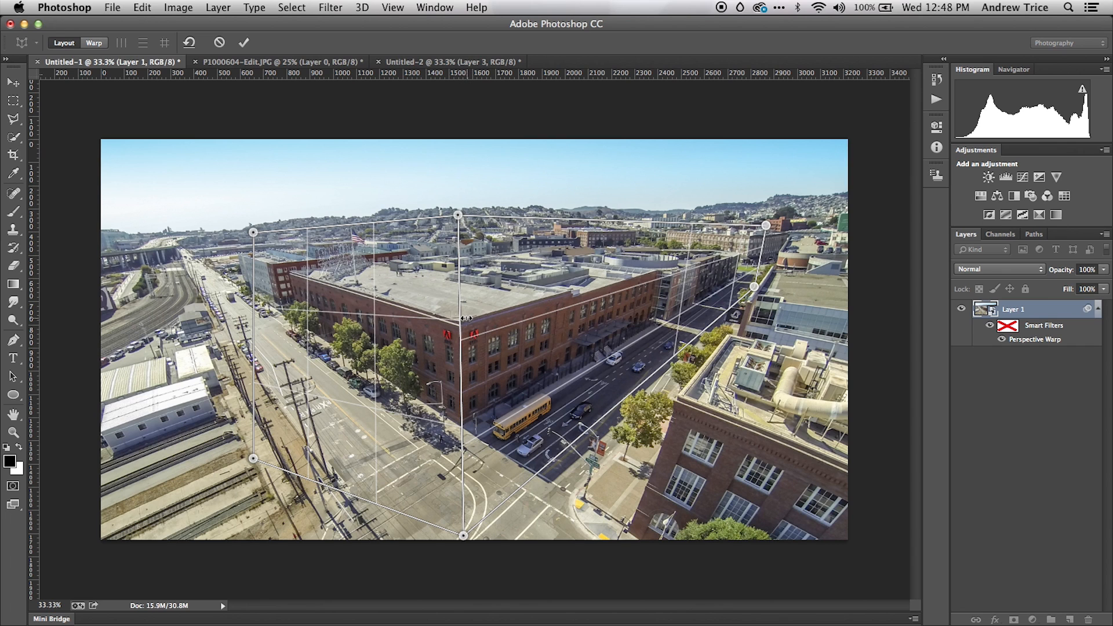
- Drag the second plane's corners out along the left roadway and sidewalk edges
drag(252, 231, 227, 228)
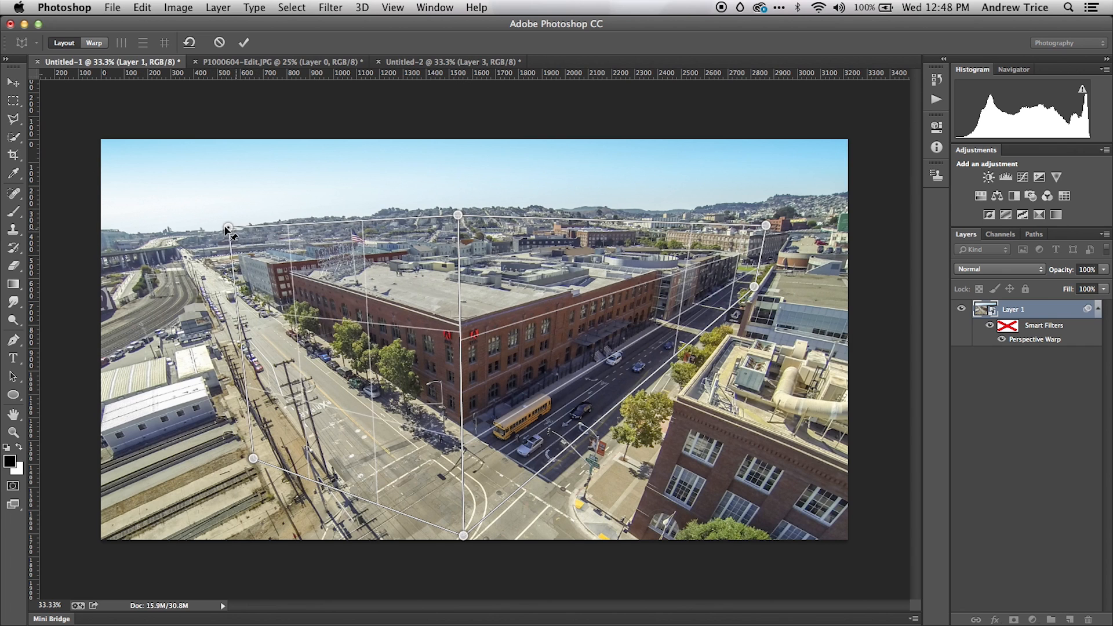
drag(228, 227, 203, 233)
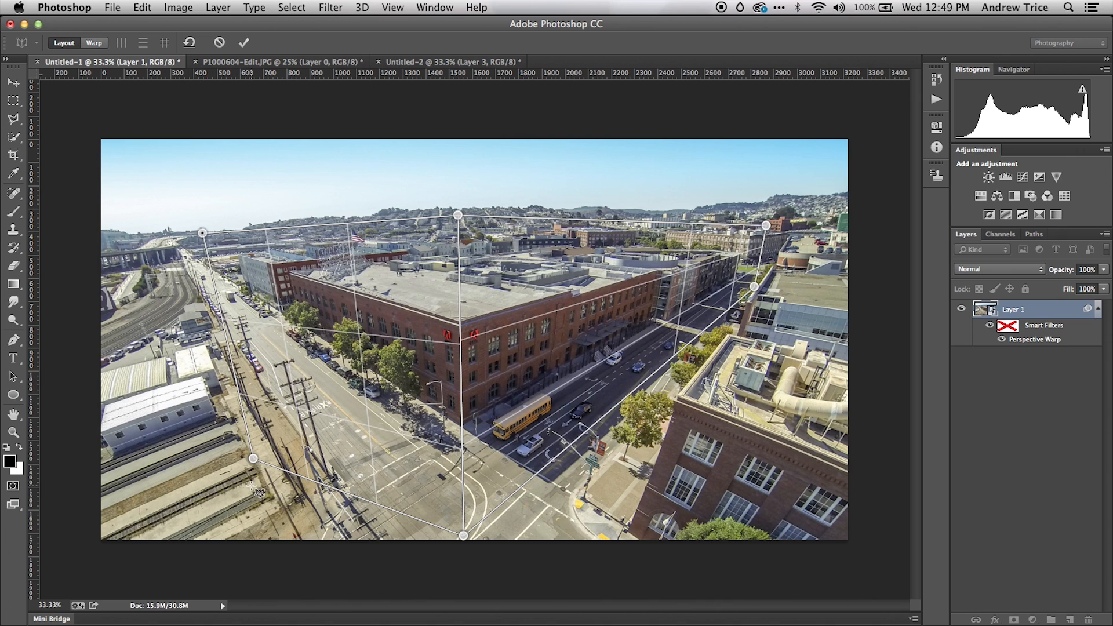
drag(253, 457, 245, 353)
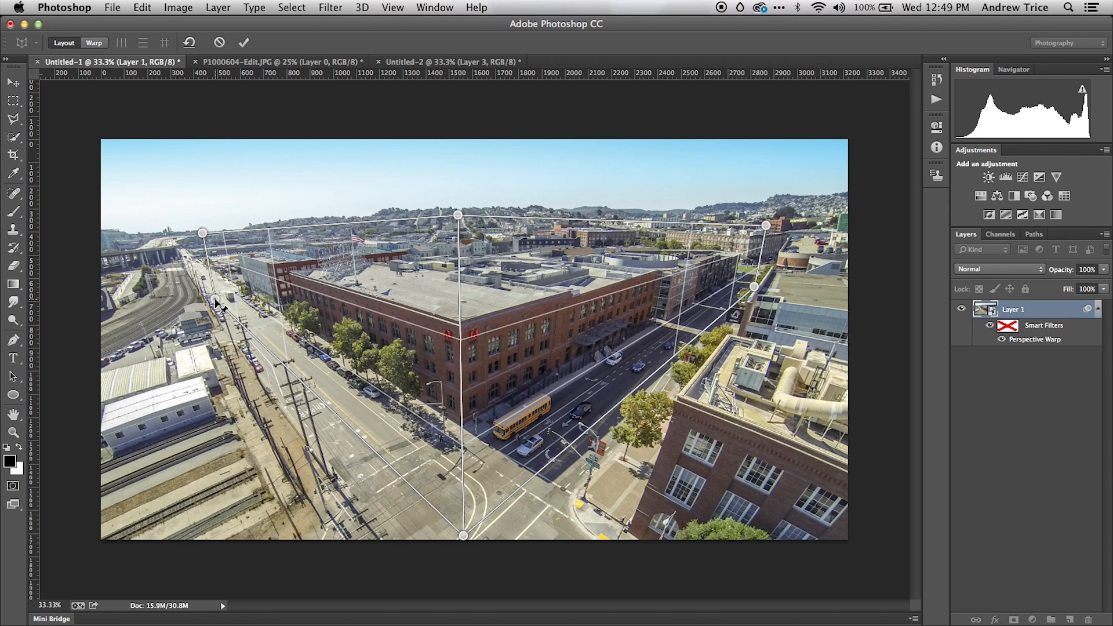
mouse_move(479, 249)
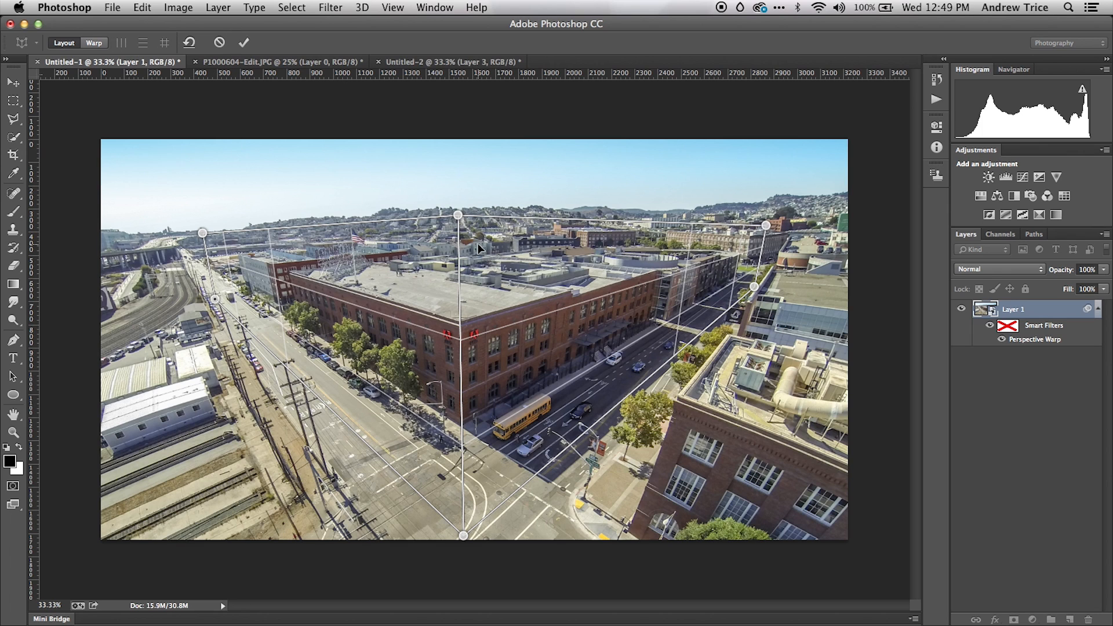
mouse_move(479, 282)
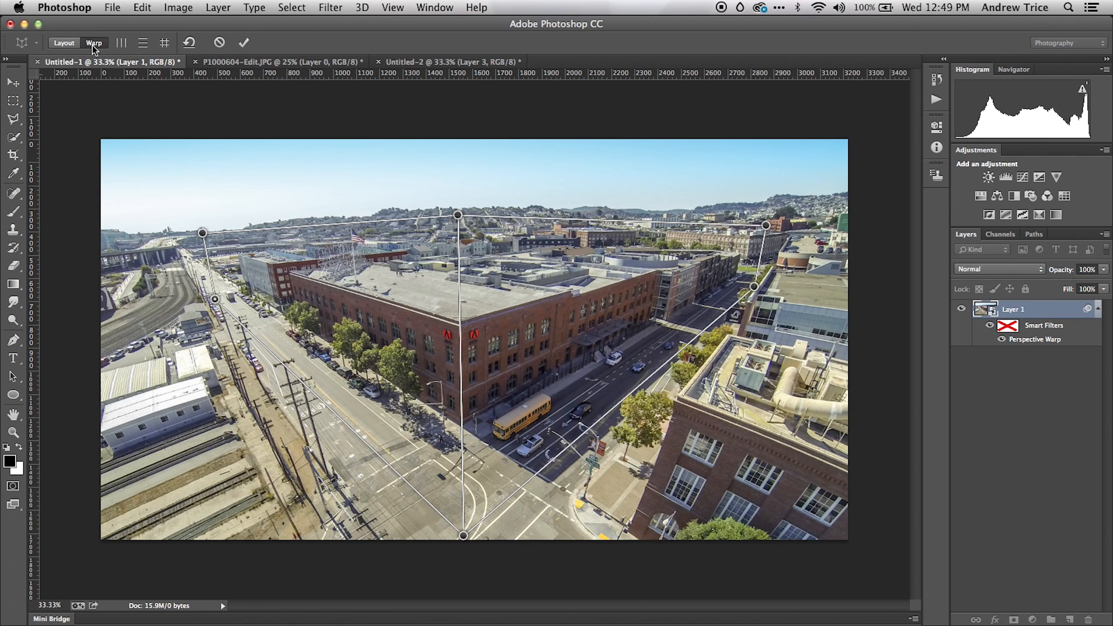
mouse_move(461, 221)
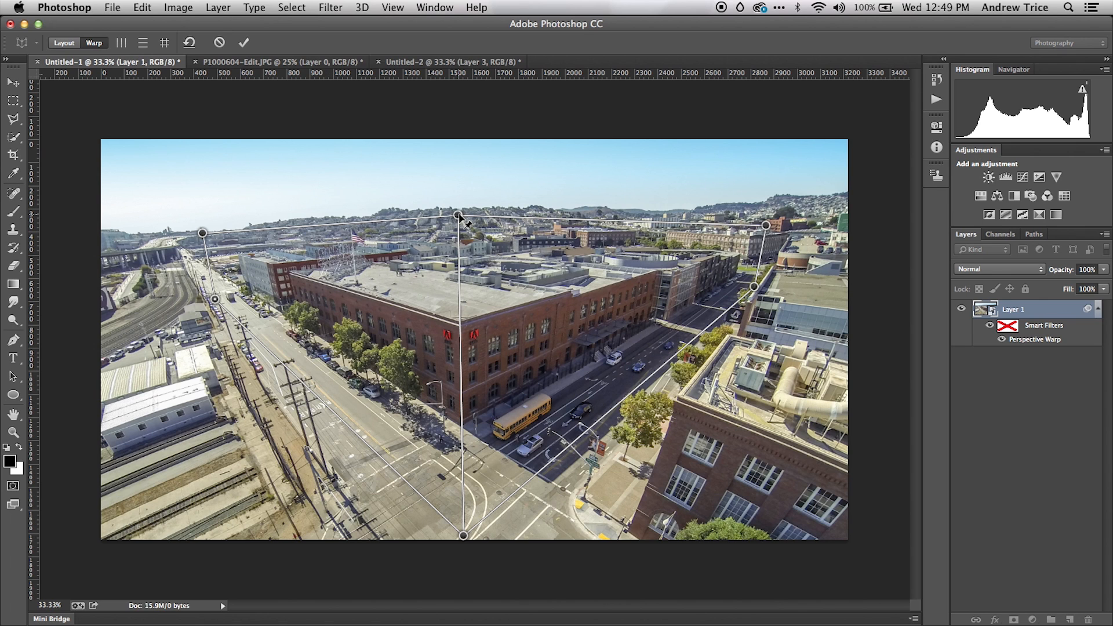
- Test-warp by swinging the building's top corner left, then right, then back to its start
drag(460, 215, 422, 230)
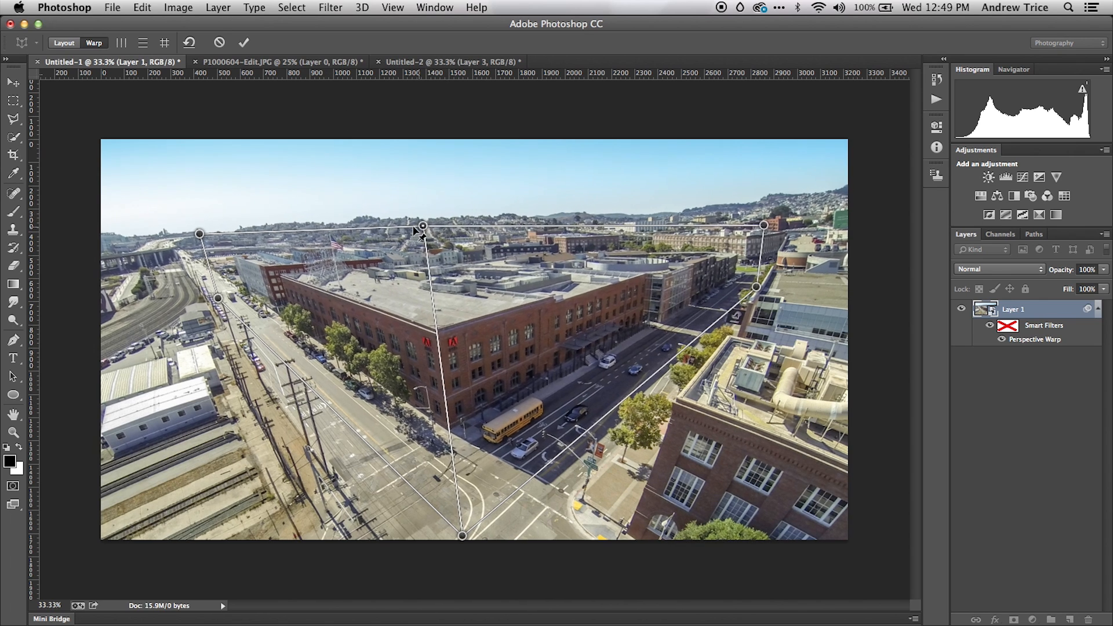
drag(422, 228, 530, 213)
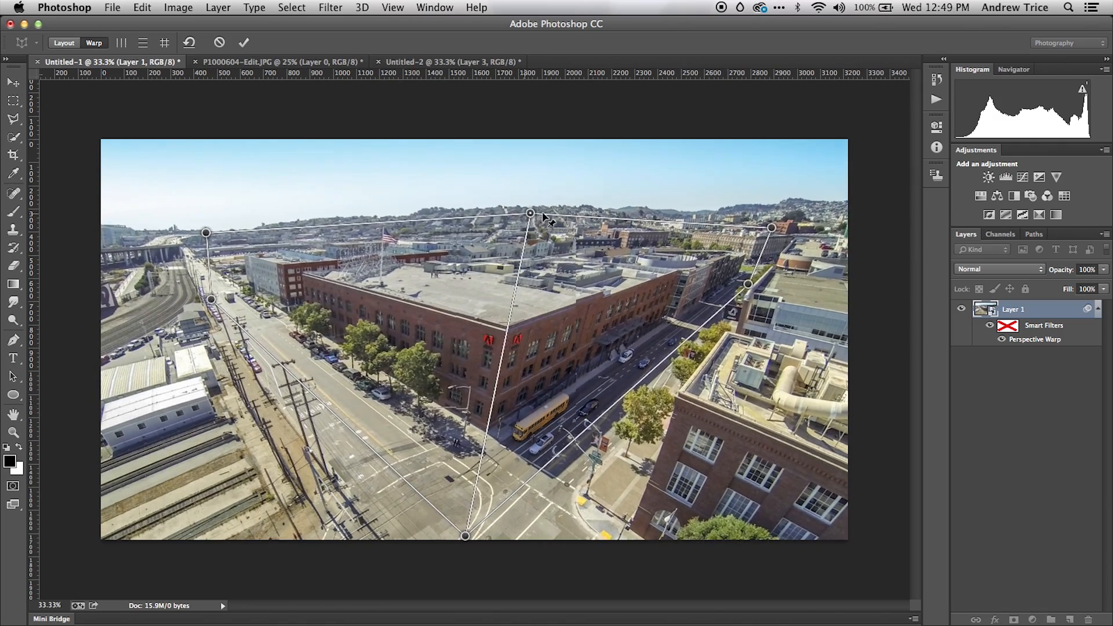
drag(531, 213, 418, 215)
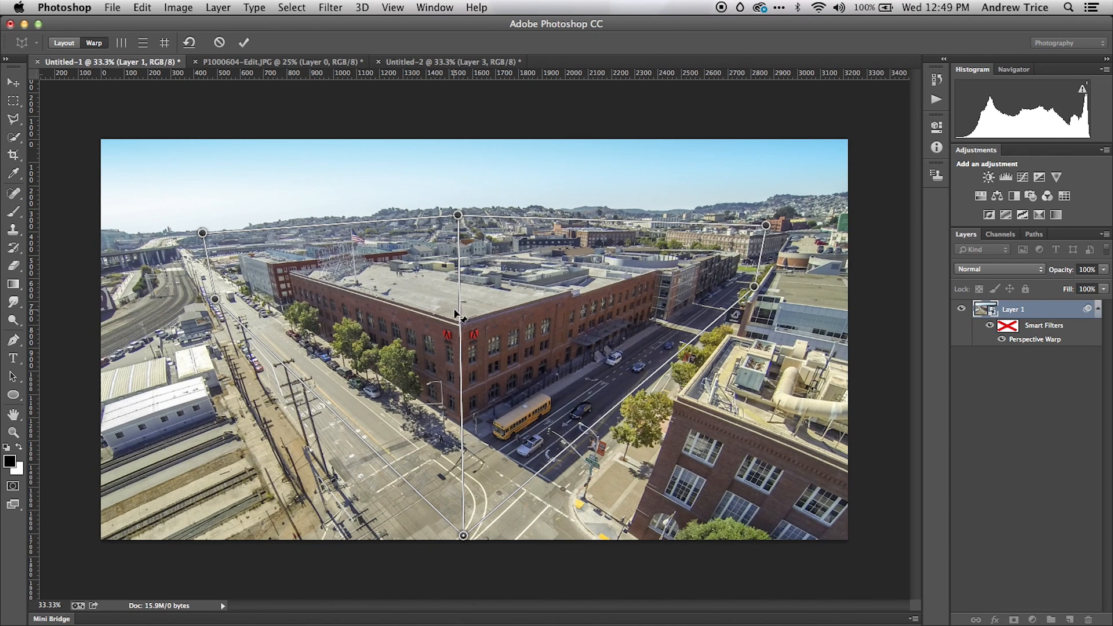
mouse_move(493, 211)
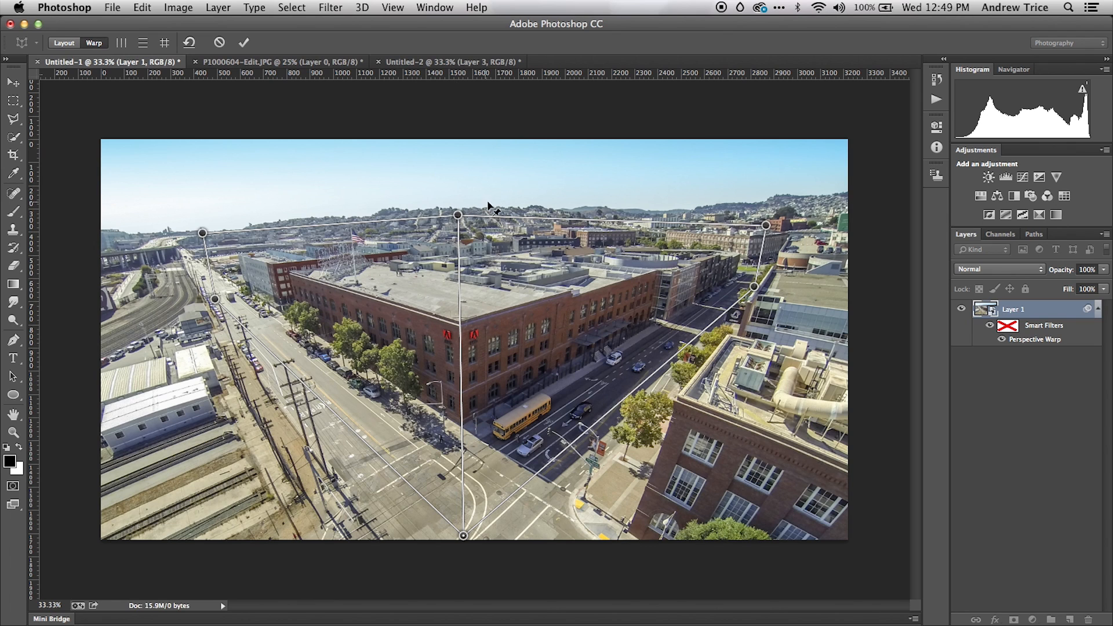
mouse_move(763, 286)
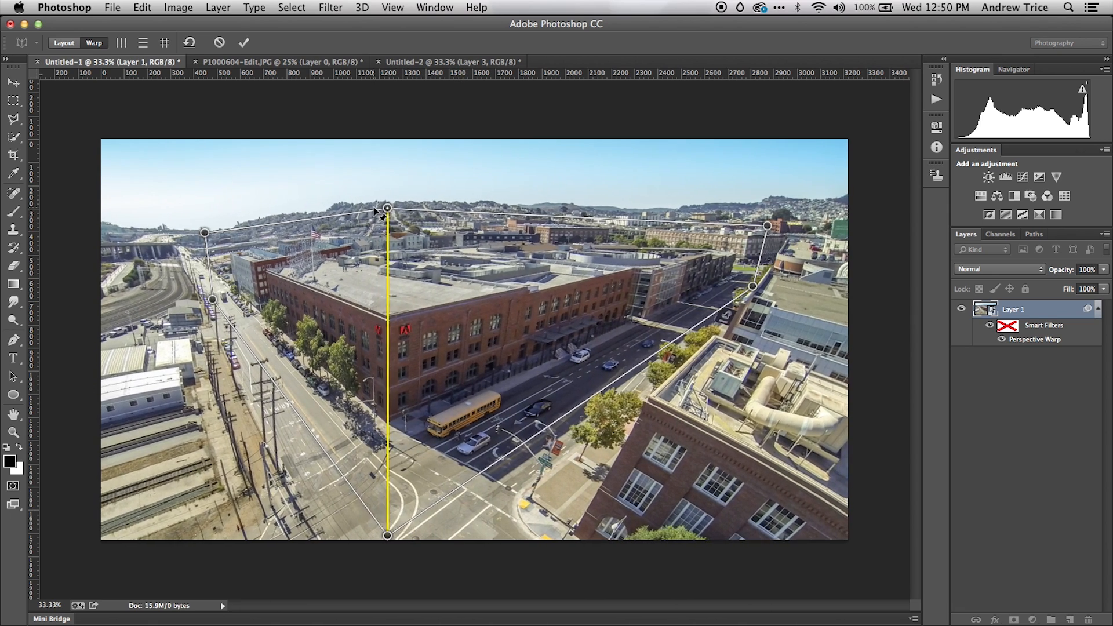
- Settle the building corner slightly left of centre and commit the perspective warp
drag(387, 209, 516, 209)
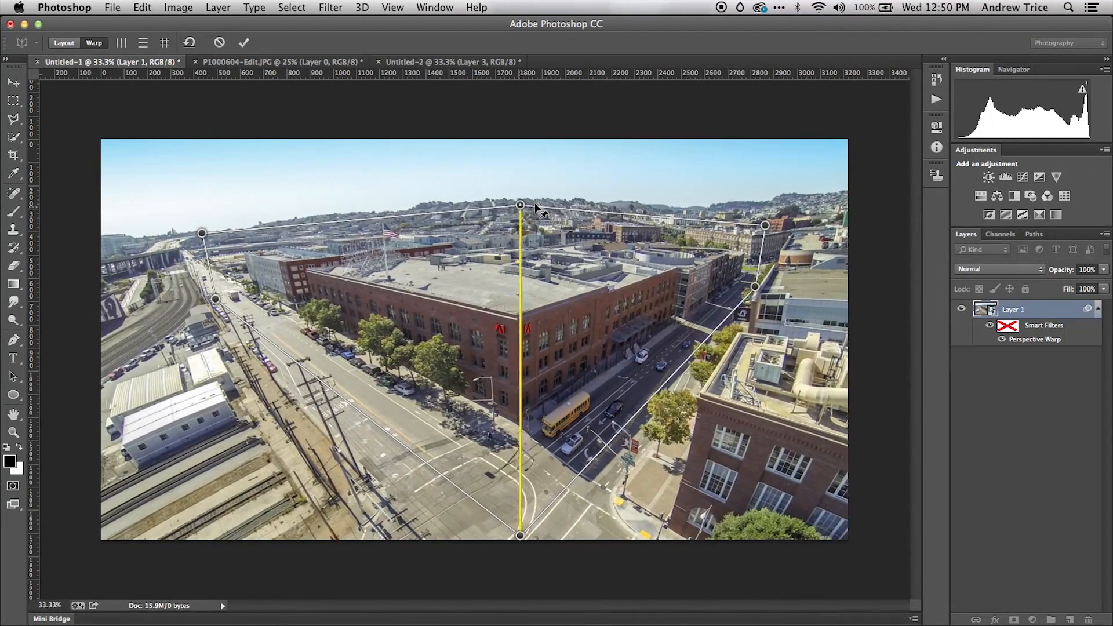
drag(521, 206, 560, 205)
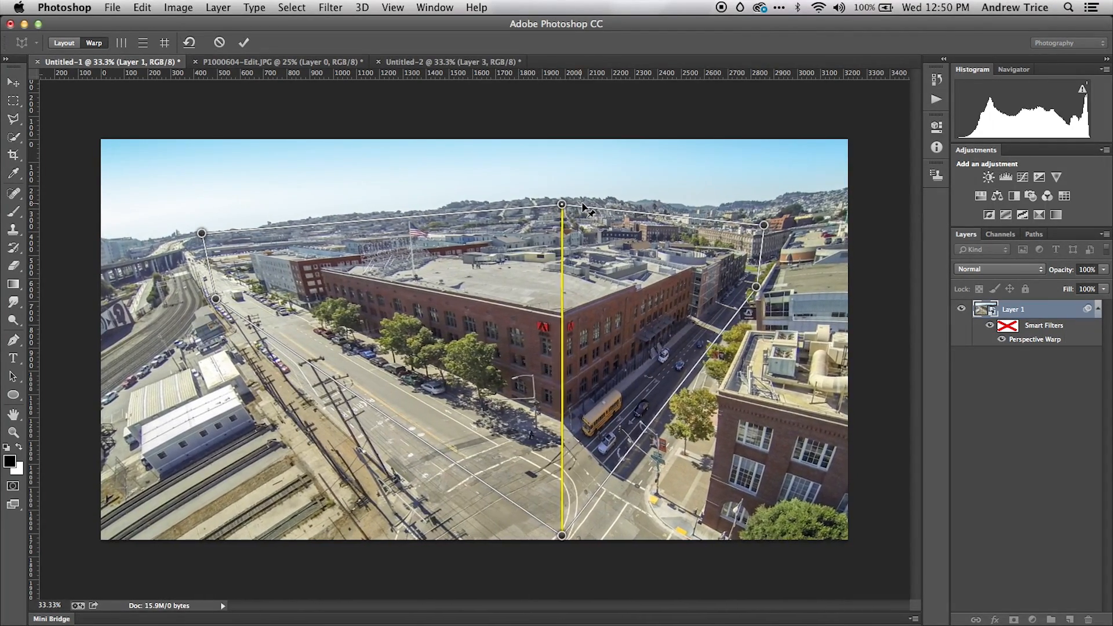
drag(562, 205, 455, 209)
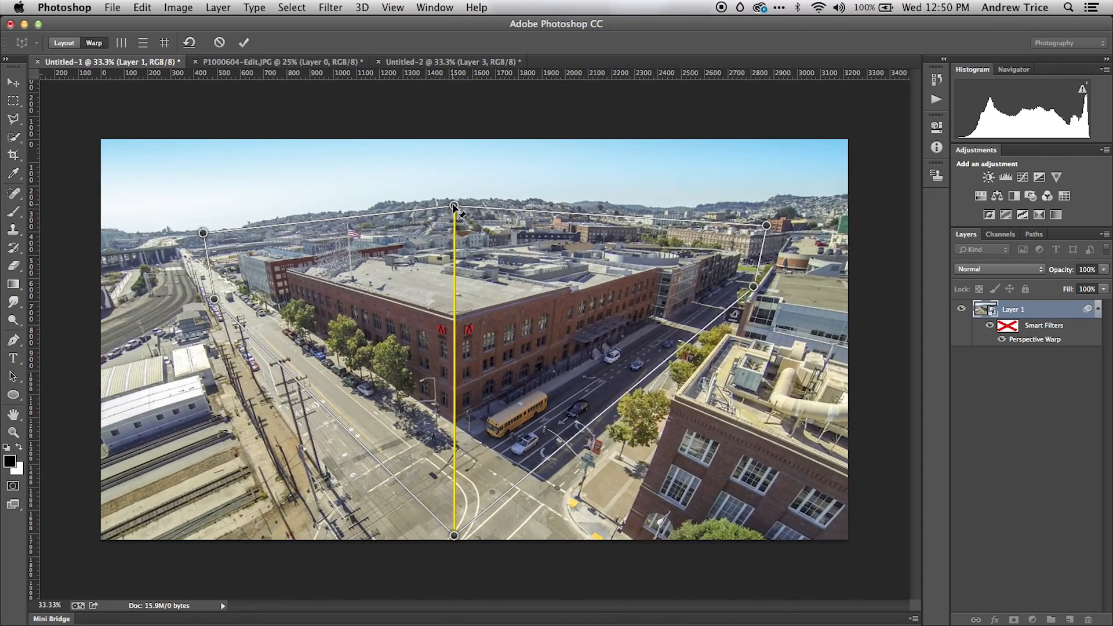
drag(455, 209, 434, 209)
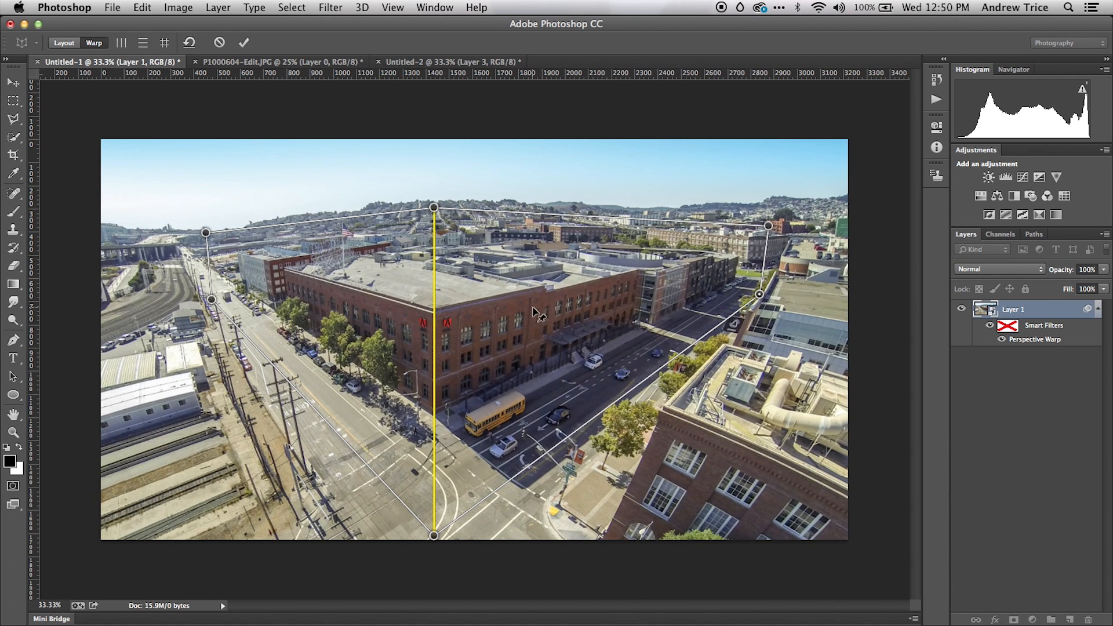
mouse_move(759, 298)
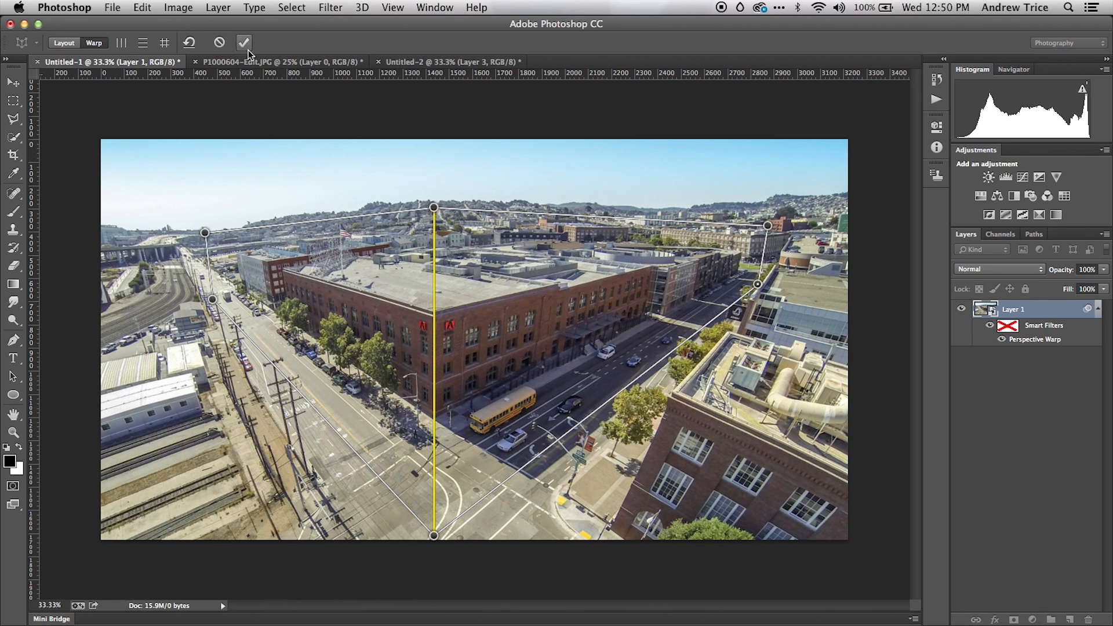
mouse_move(244, 42)
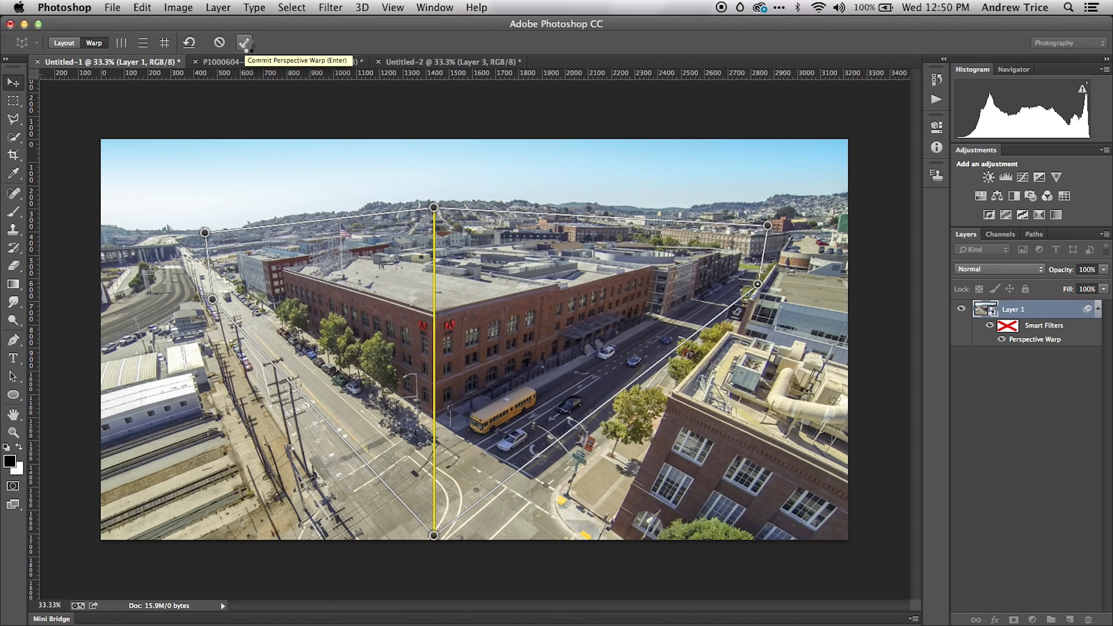
click(244, 42)
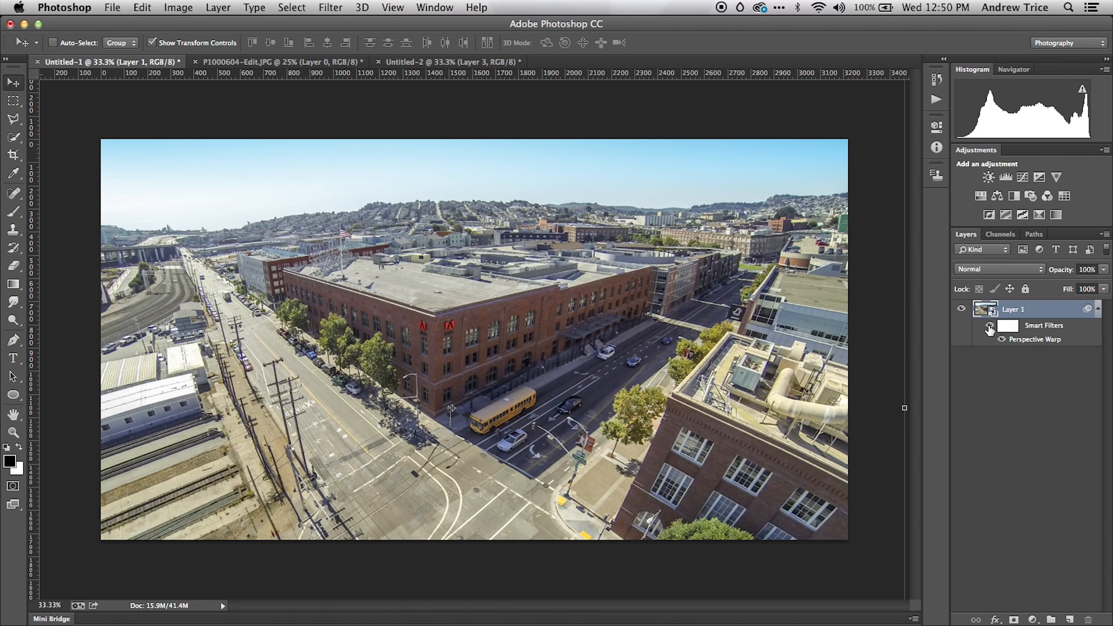
click(990, 329)
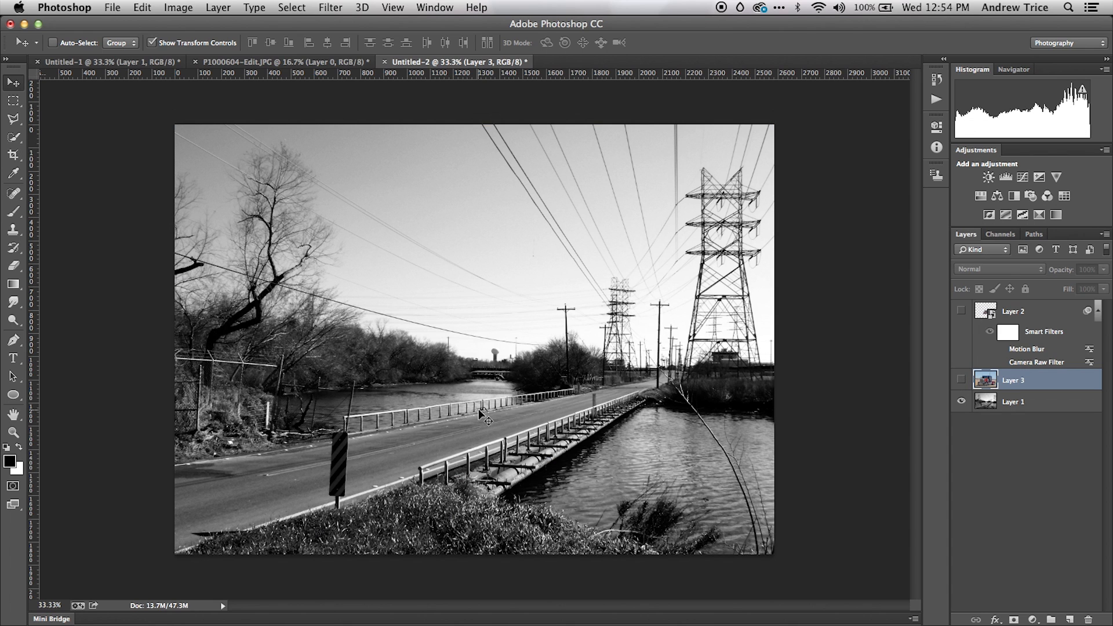
mouse_move(886, 301)
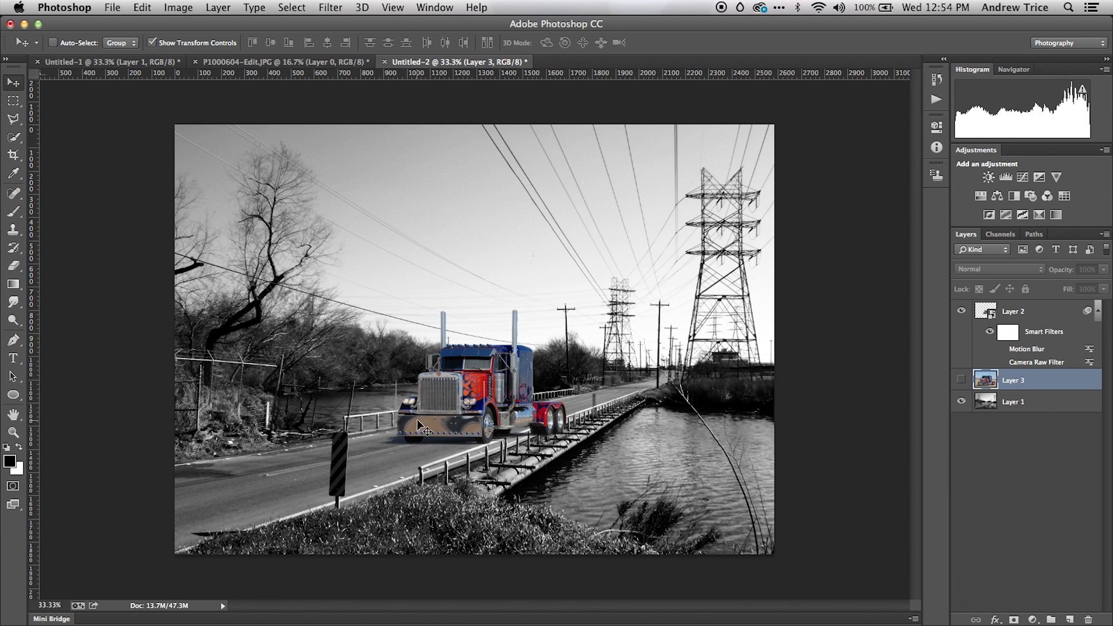
mouse_move(561, 416)
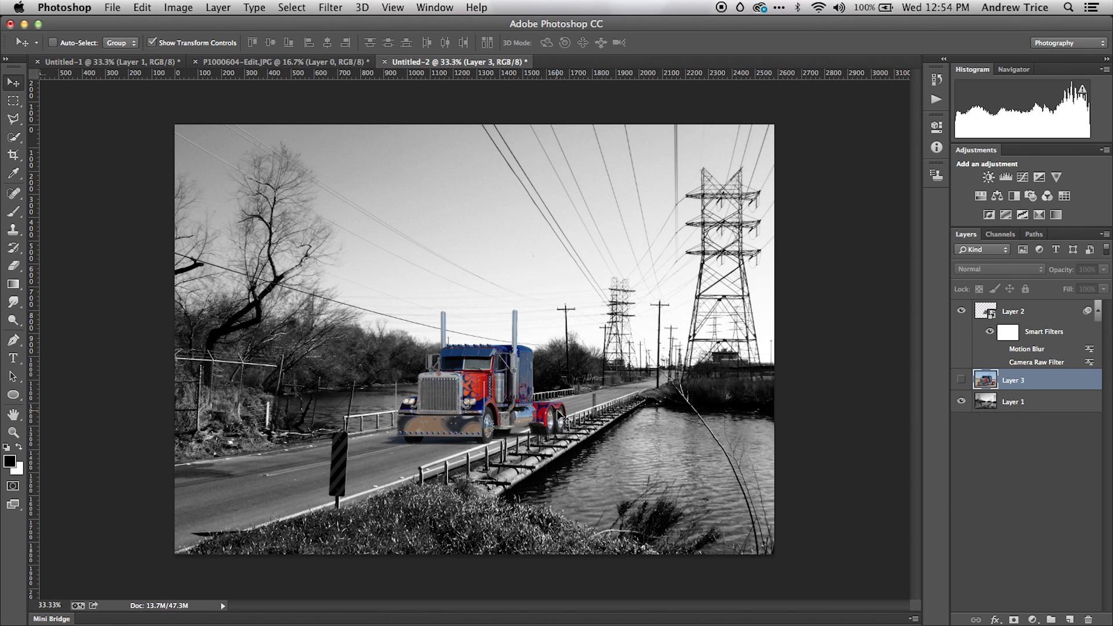
mouse_move(601, 456)
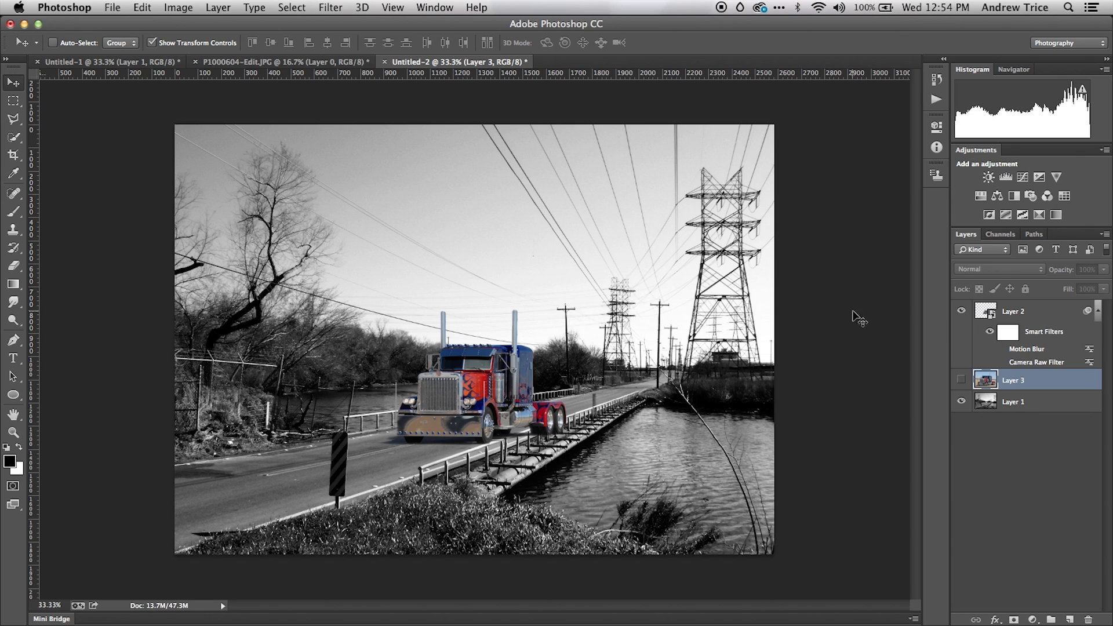
mouse_move(440, 449)
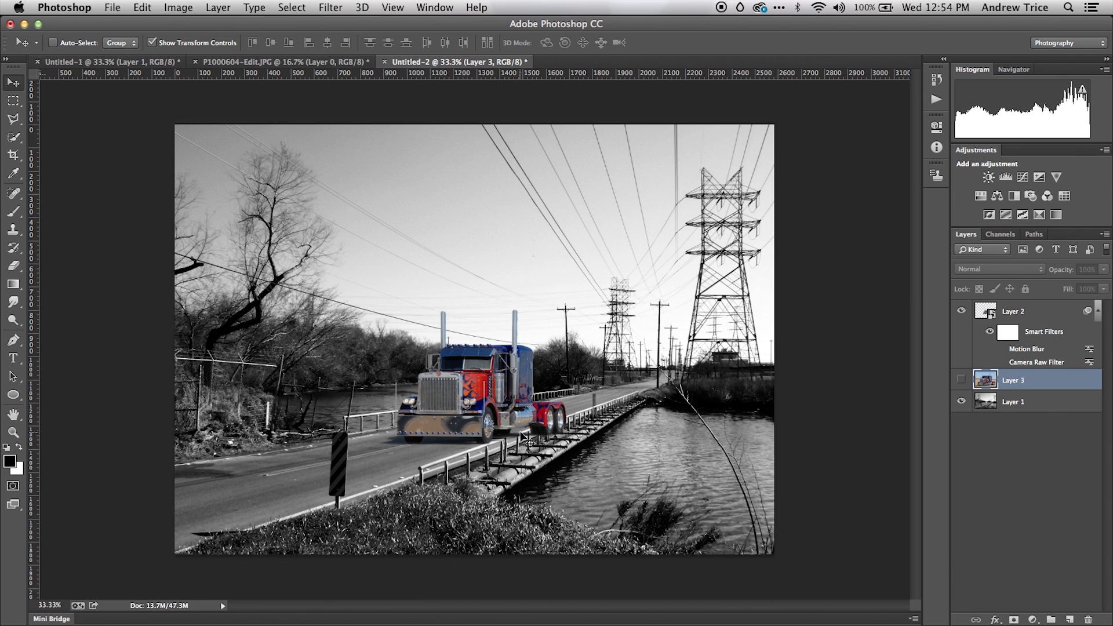
mouse_move(564, 426)
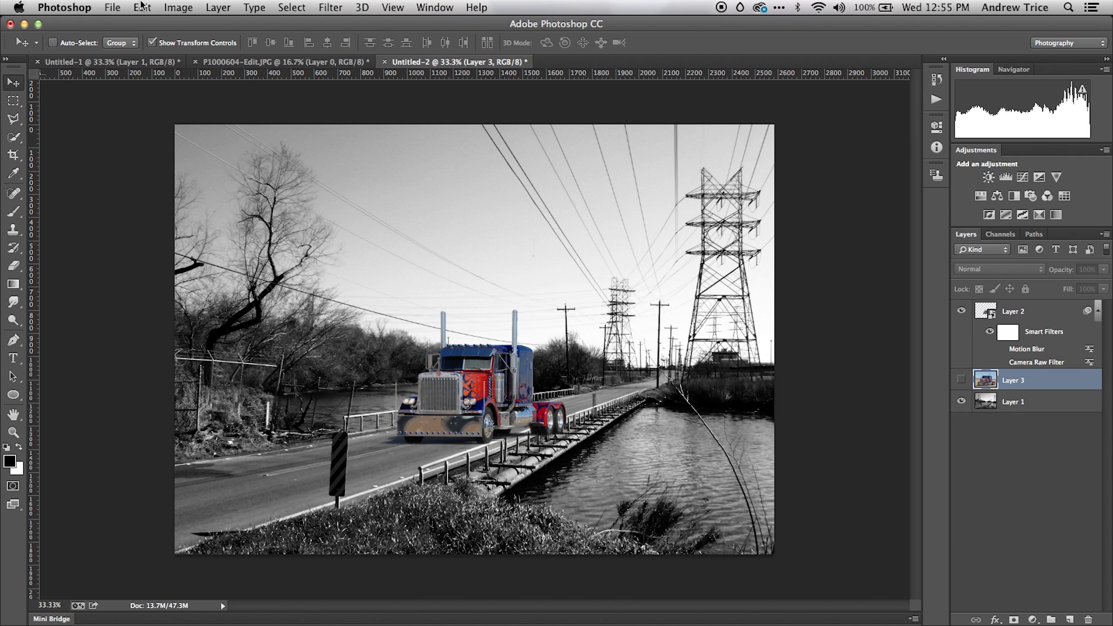
- Open the Edit menu to begin warping the truck layer
click(141, 7)
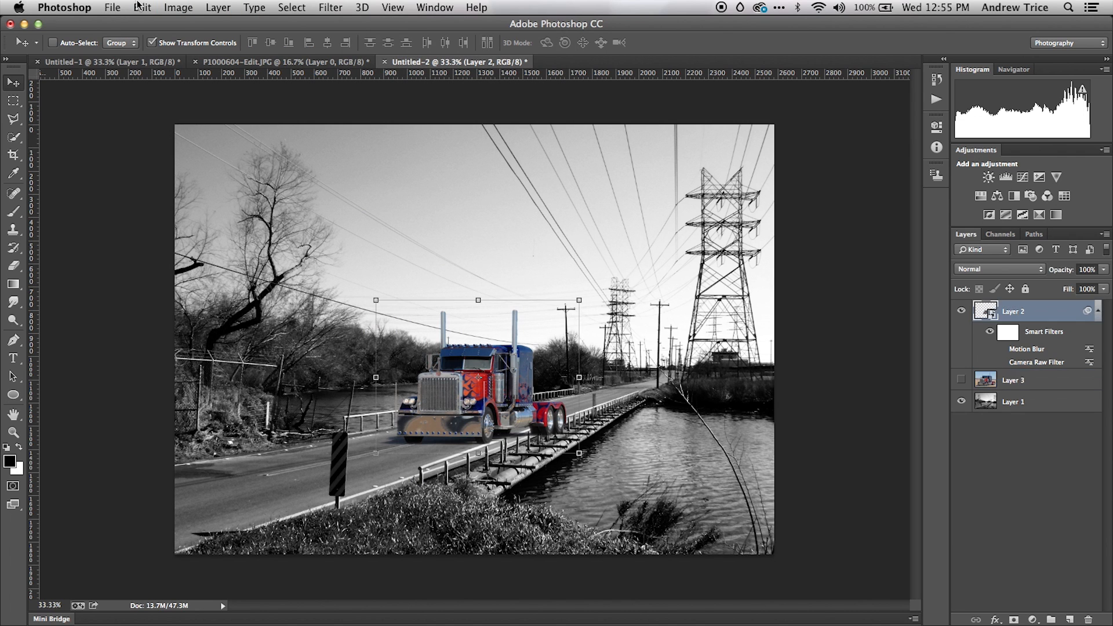
mouse_move(1041, 311)
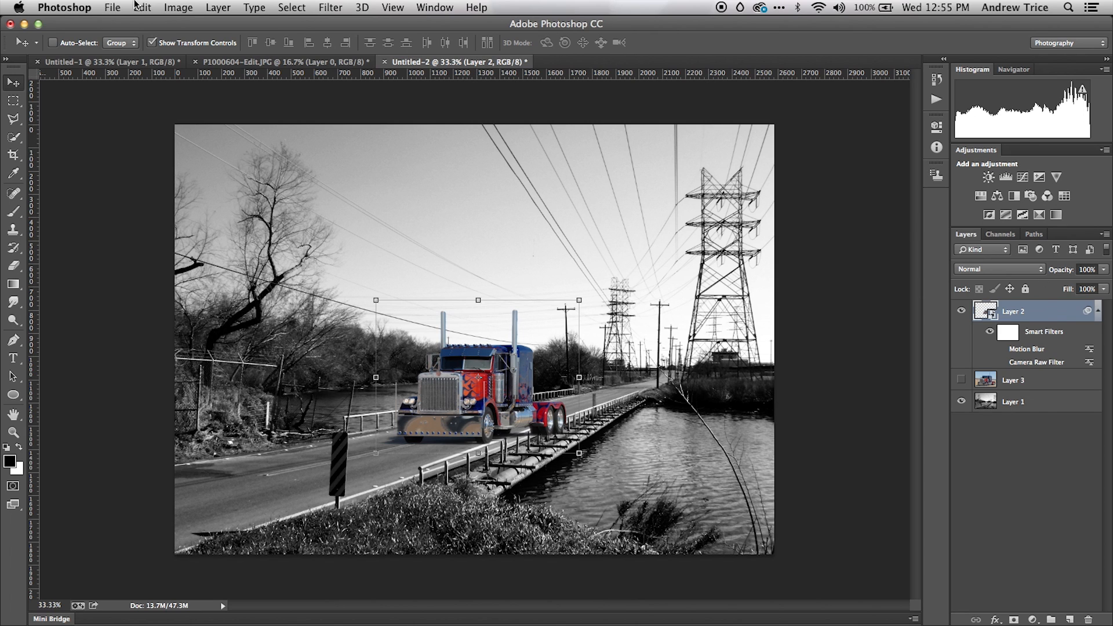
- Start Perspective Warp on Layer 2 and draw a plane around the truck aligned to the road
click(141, 7)
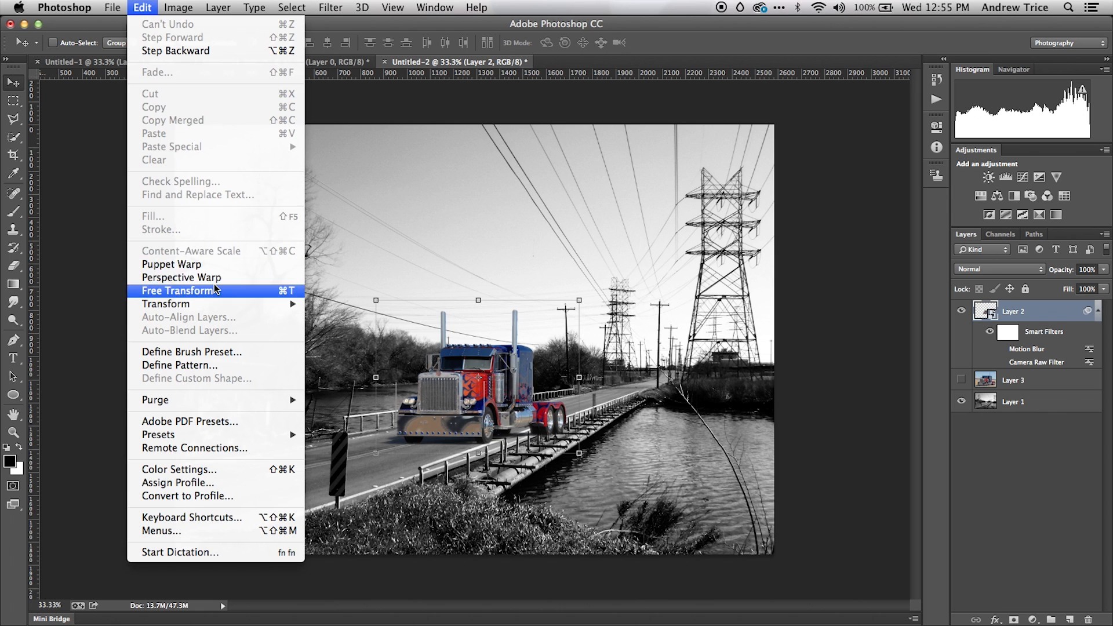
click(181, 277)
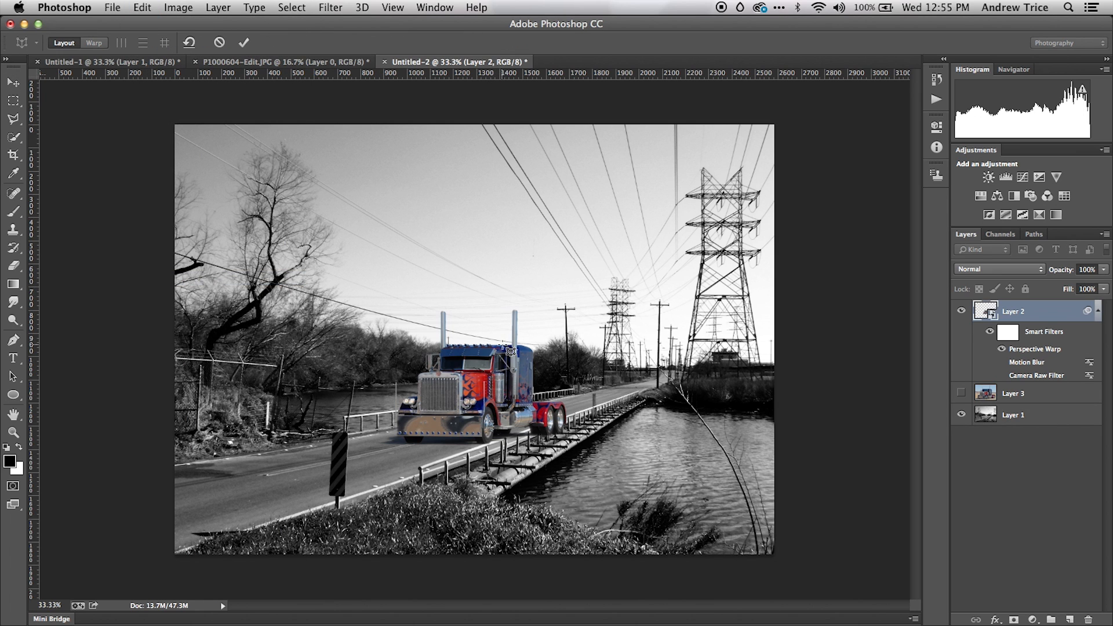
mouse_move(488, 320)
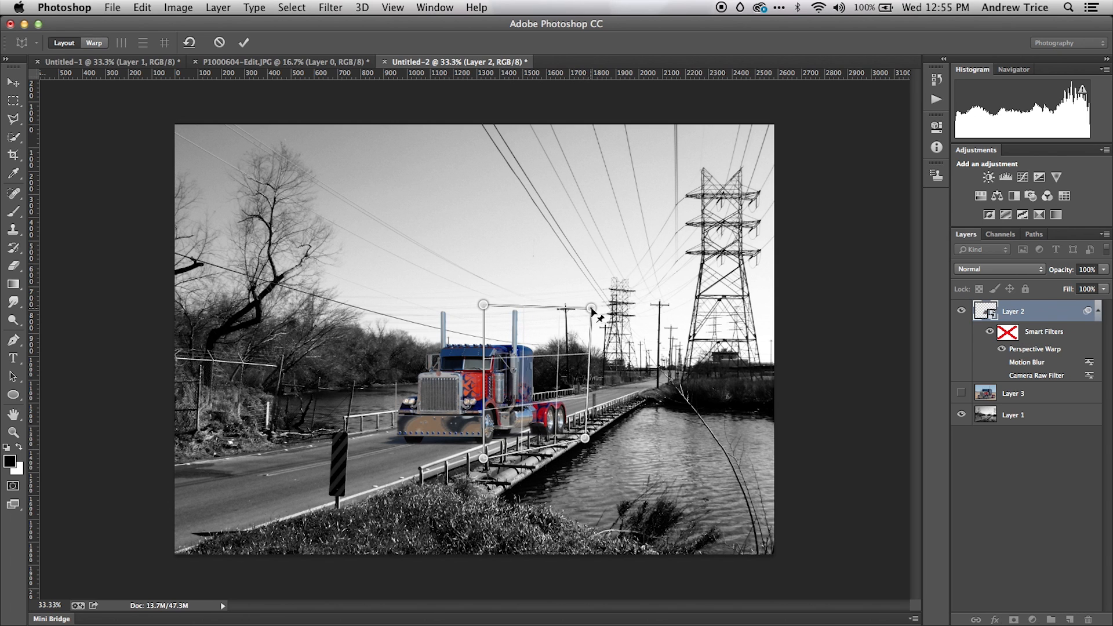
drag(591, 307, 579, 320)
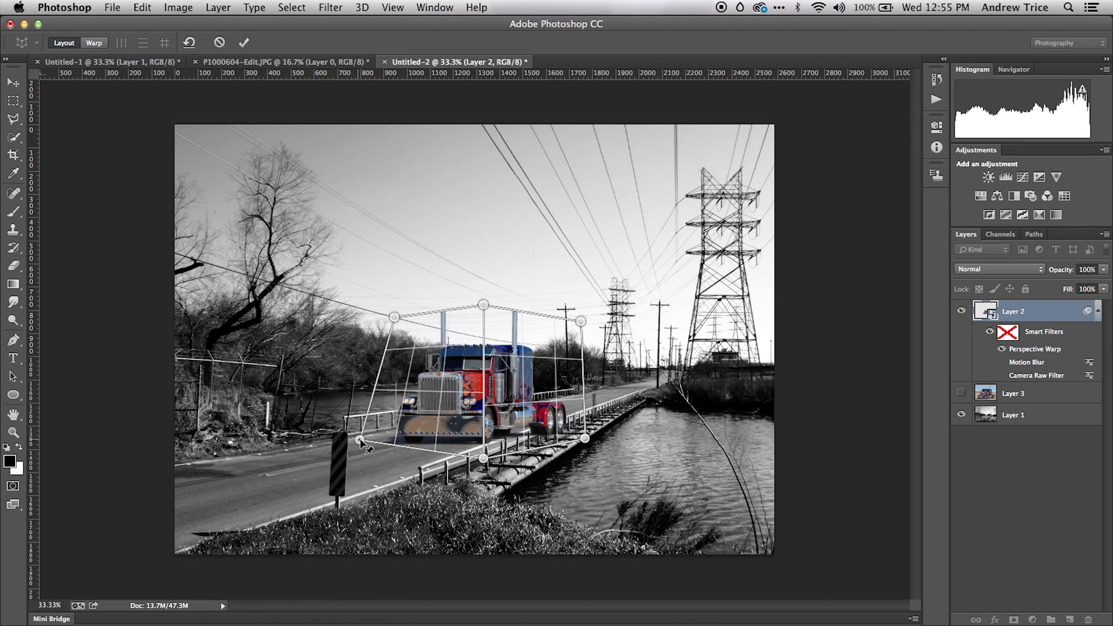
drag(361, 439, 373, 455)
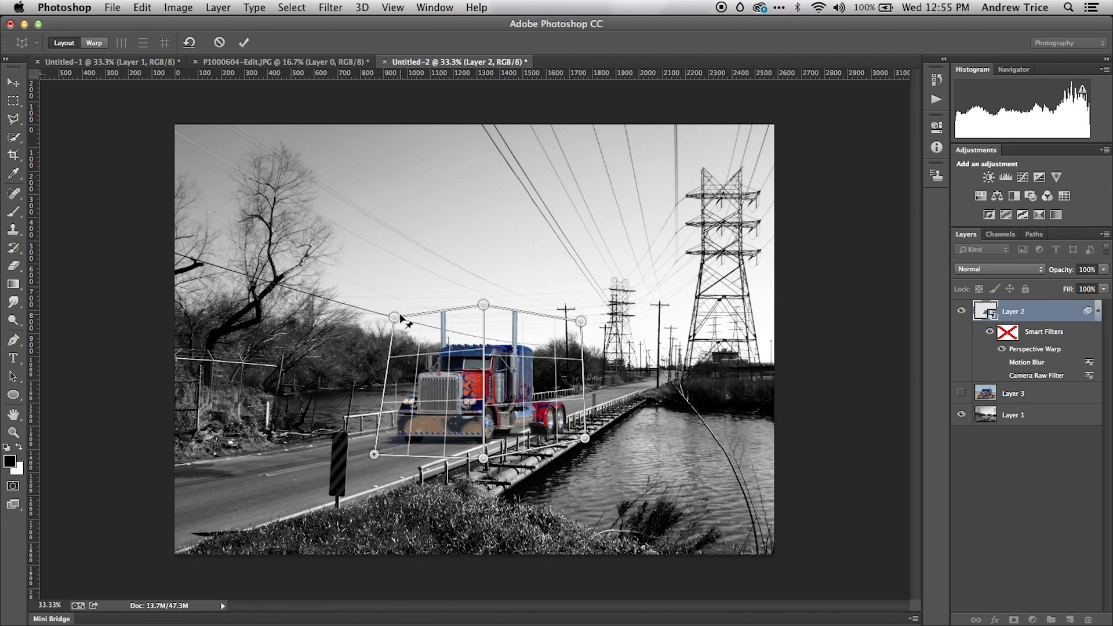
drag(394, 317, 379, 313)
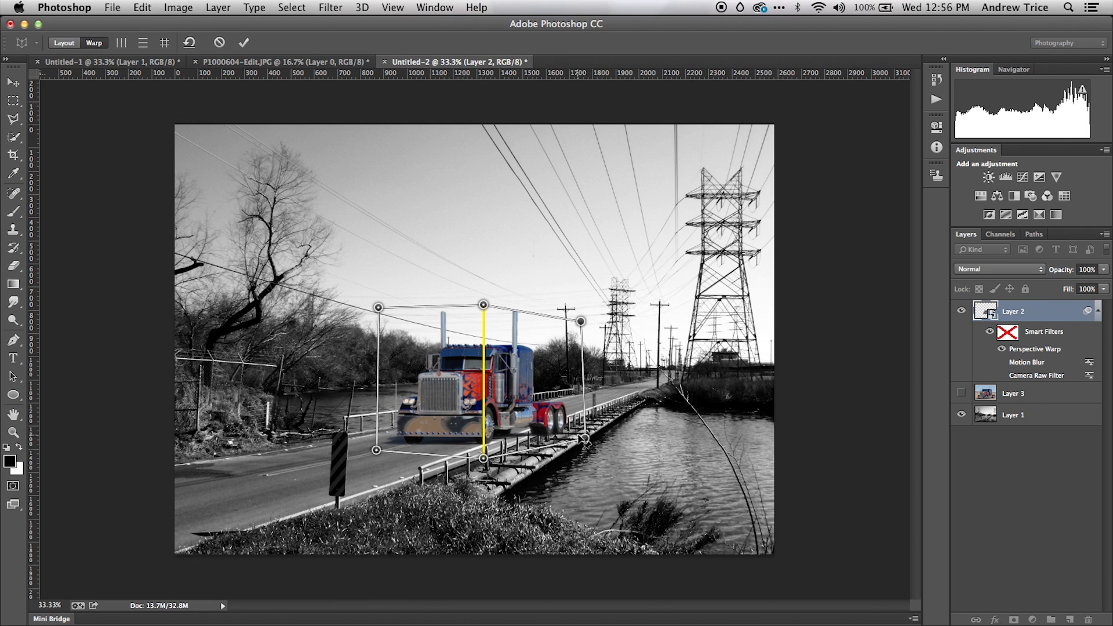
- Drag the truck's corner pins to angle it along the road, then commit the warp
drag(580, 322, 570, 322)
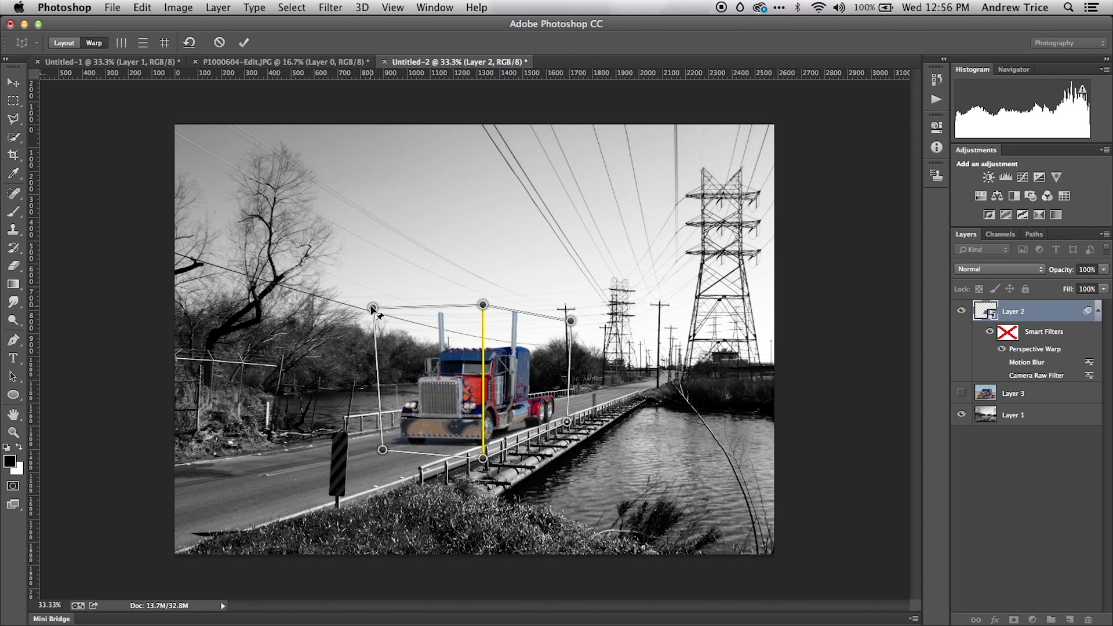
drag(371, 309, 378, 310)
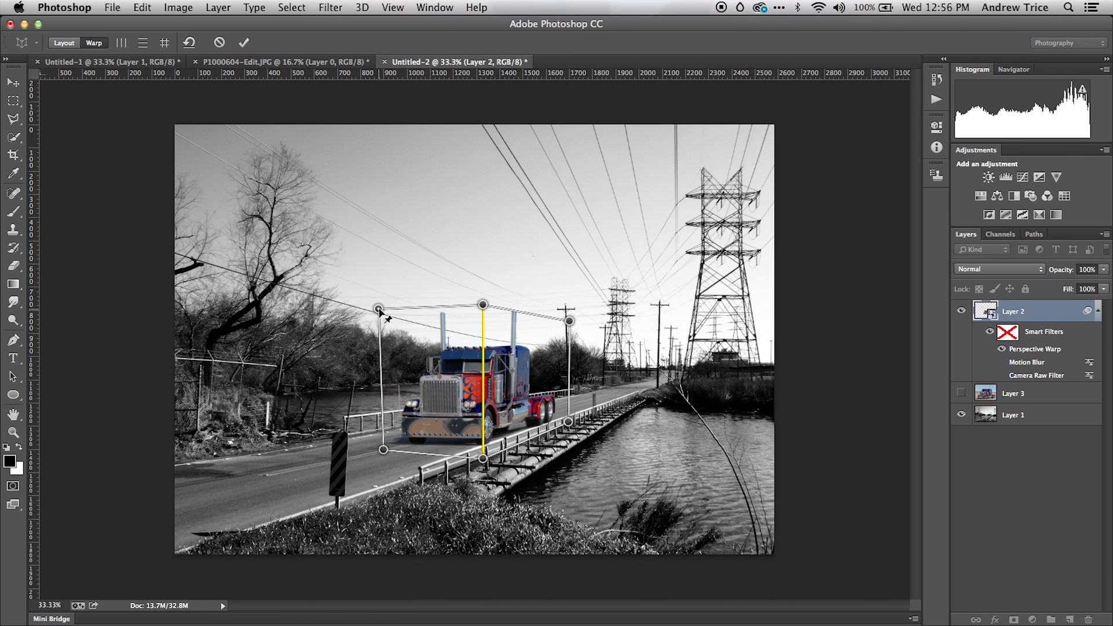
drag(378, 310, 482, 304)
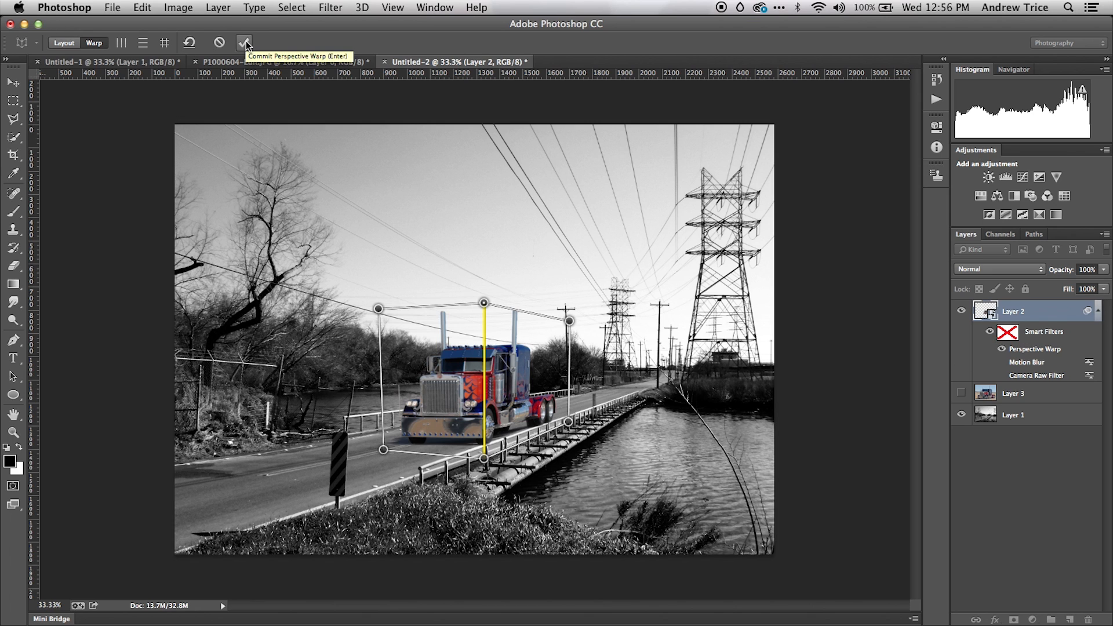
click(243, 43)
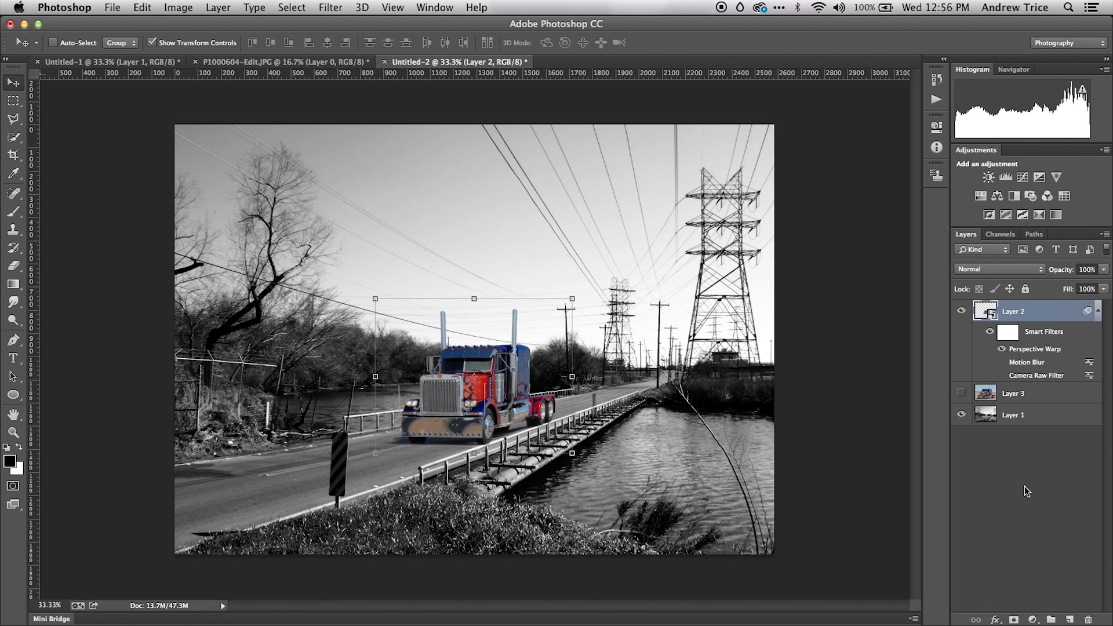
mouse_move(1028, 367)
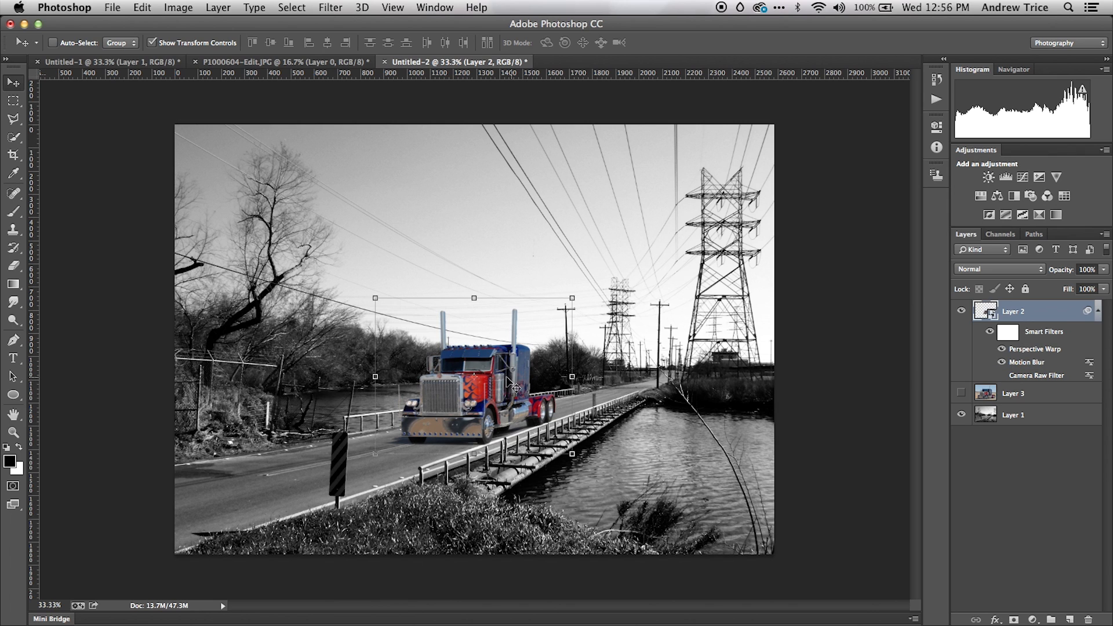
mouse_move(511, 423)
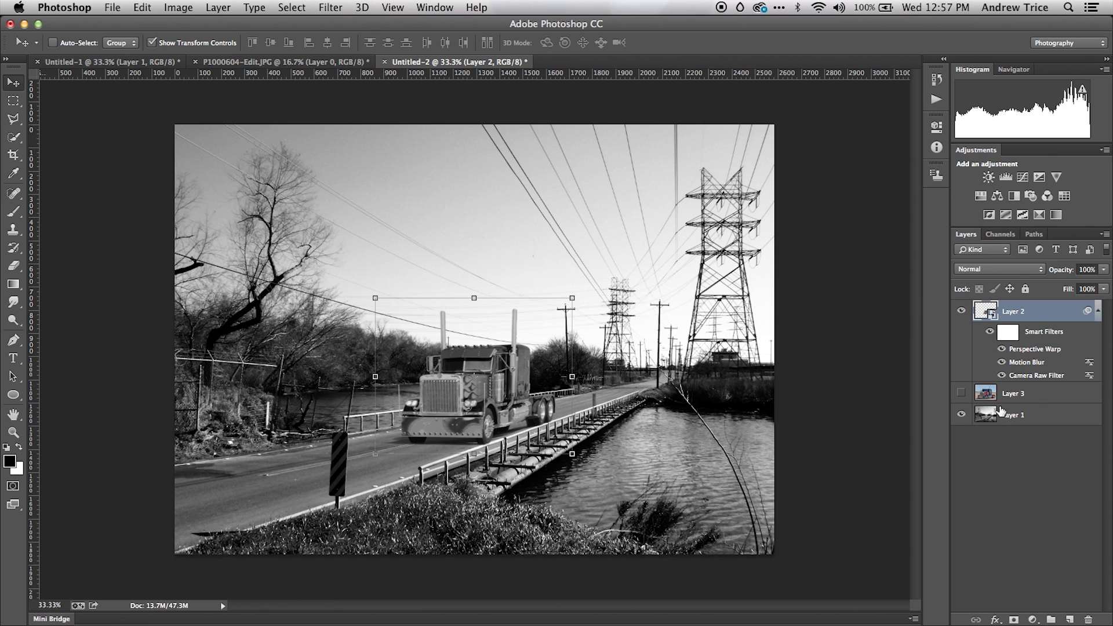
- Select the hidden Layer 3 in the Layers panel
click(1013, 393)
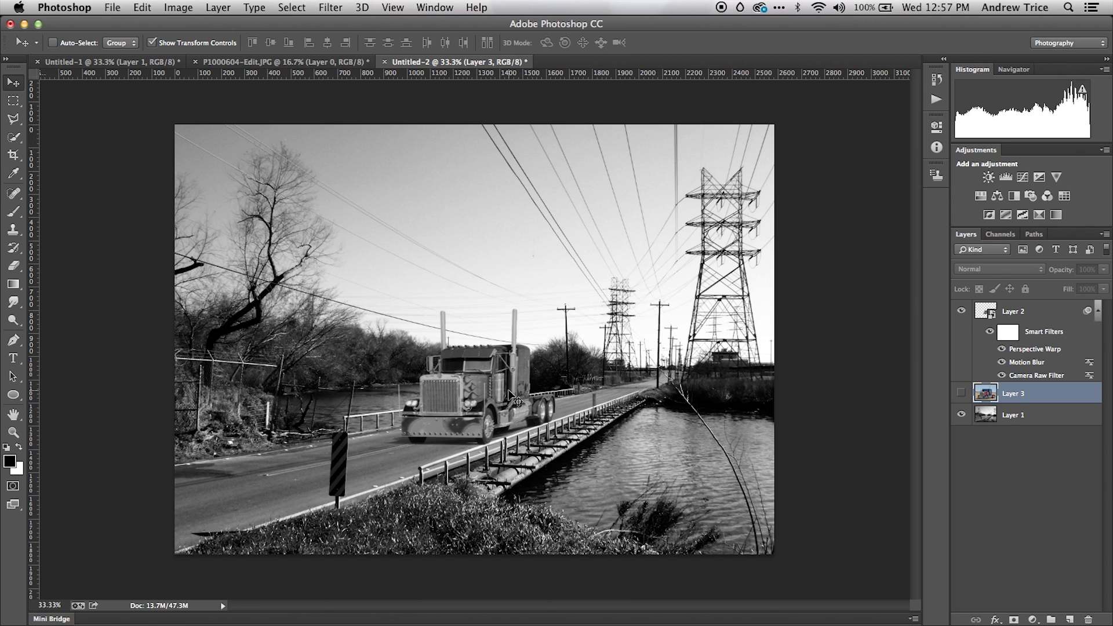
mouse_move(480, 430)
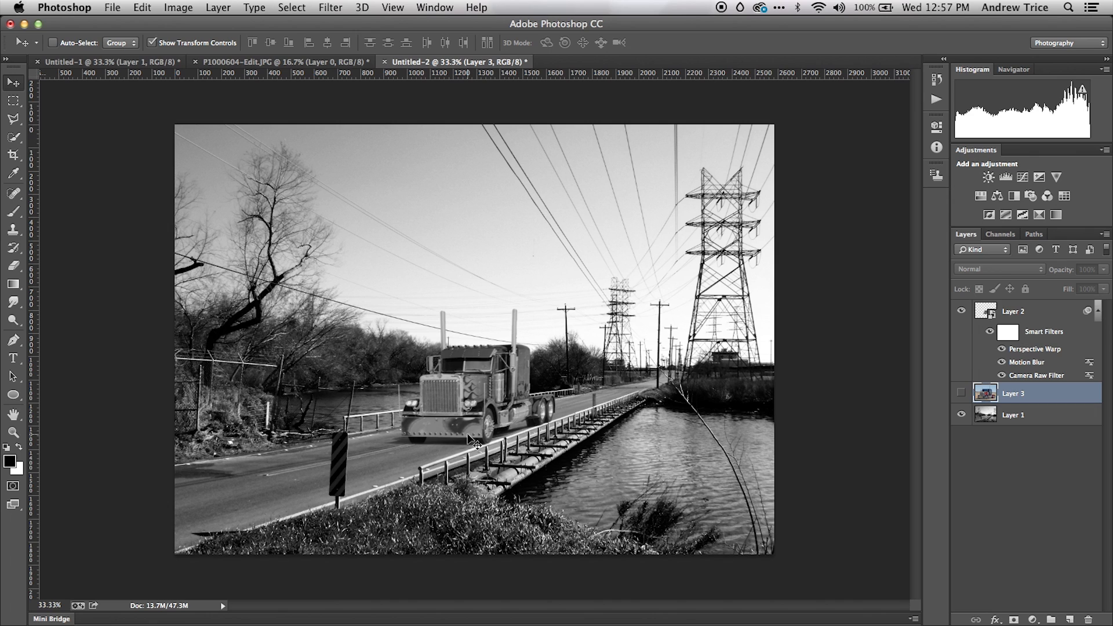
mouse_move(465, 459)
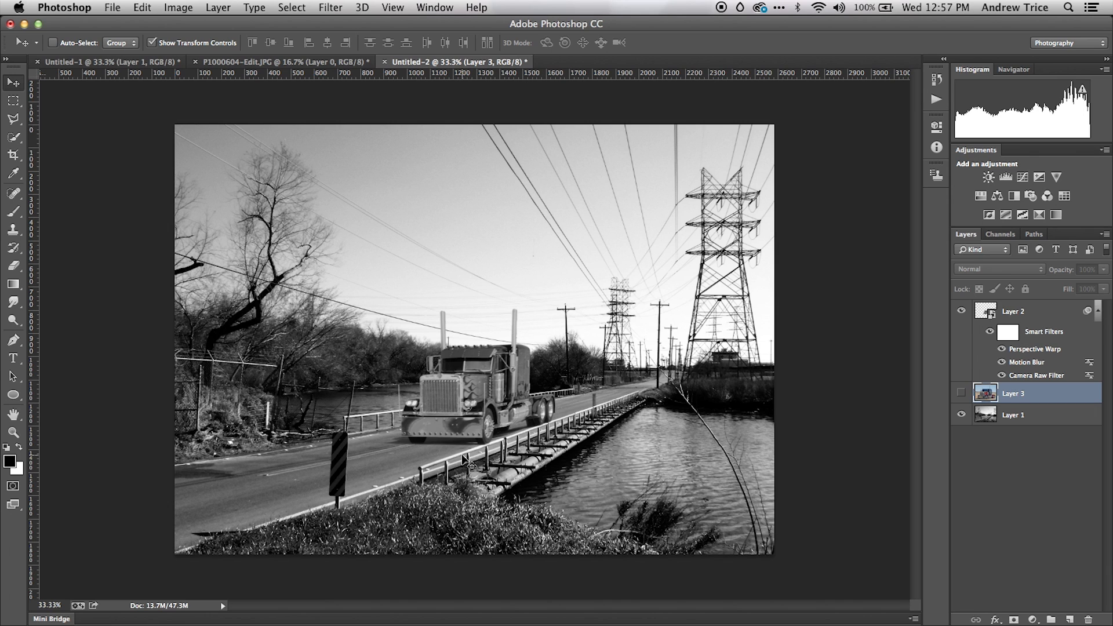